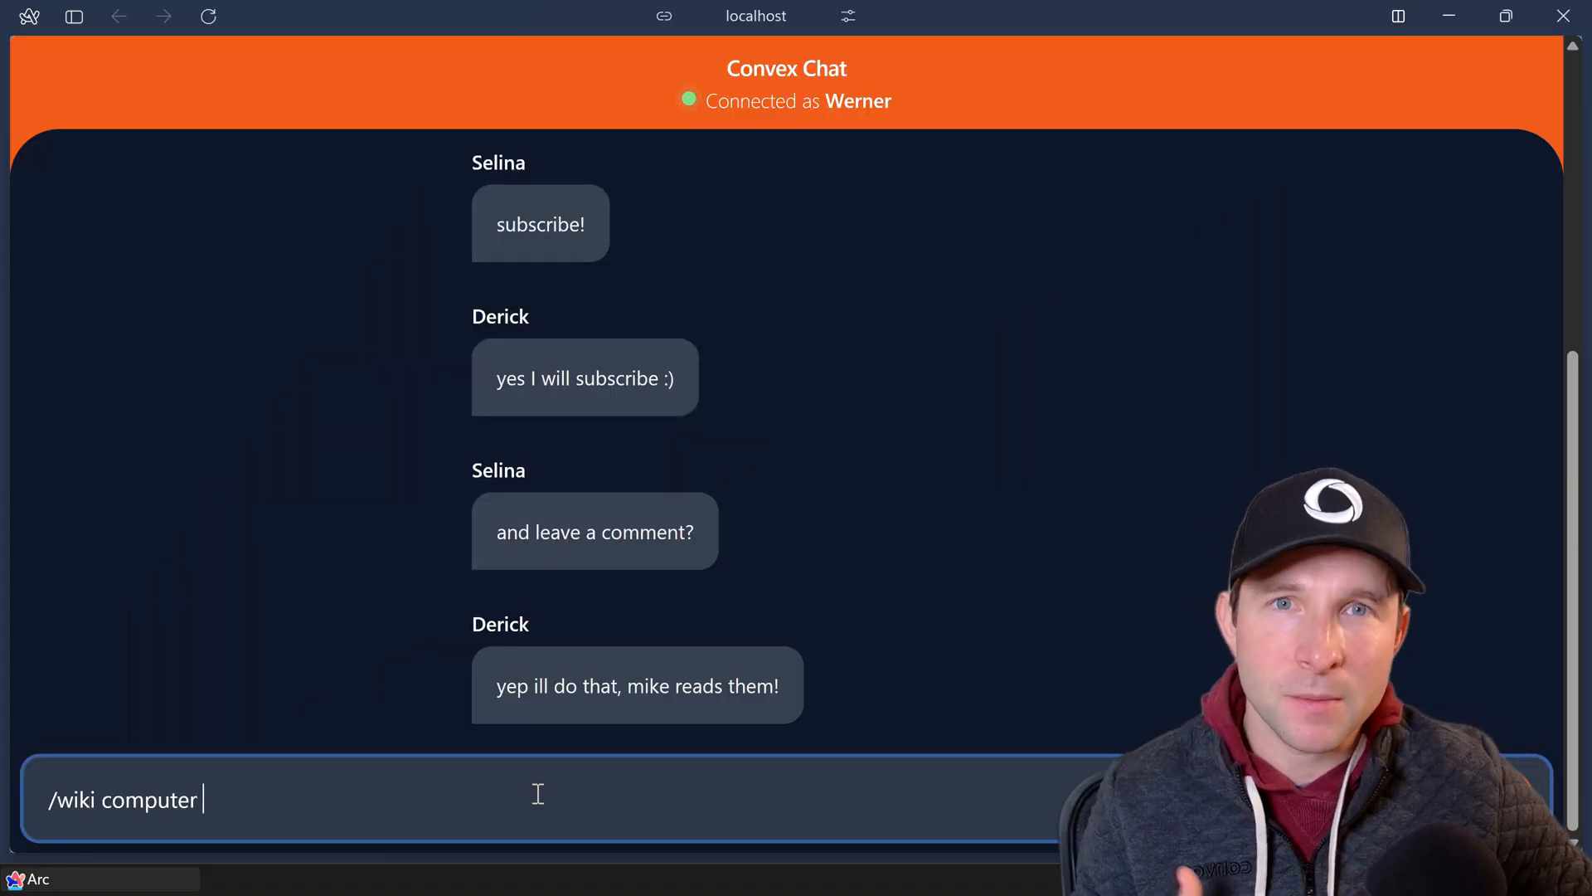
Bring up the Computer programming article and highlight its opening summary sentence
{"action": "type", "text": "programming"}
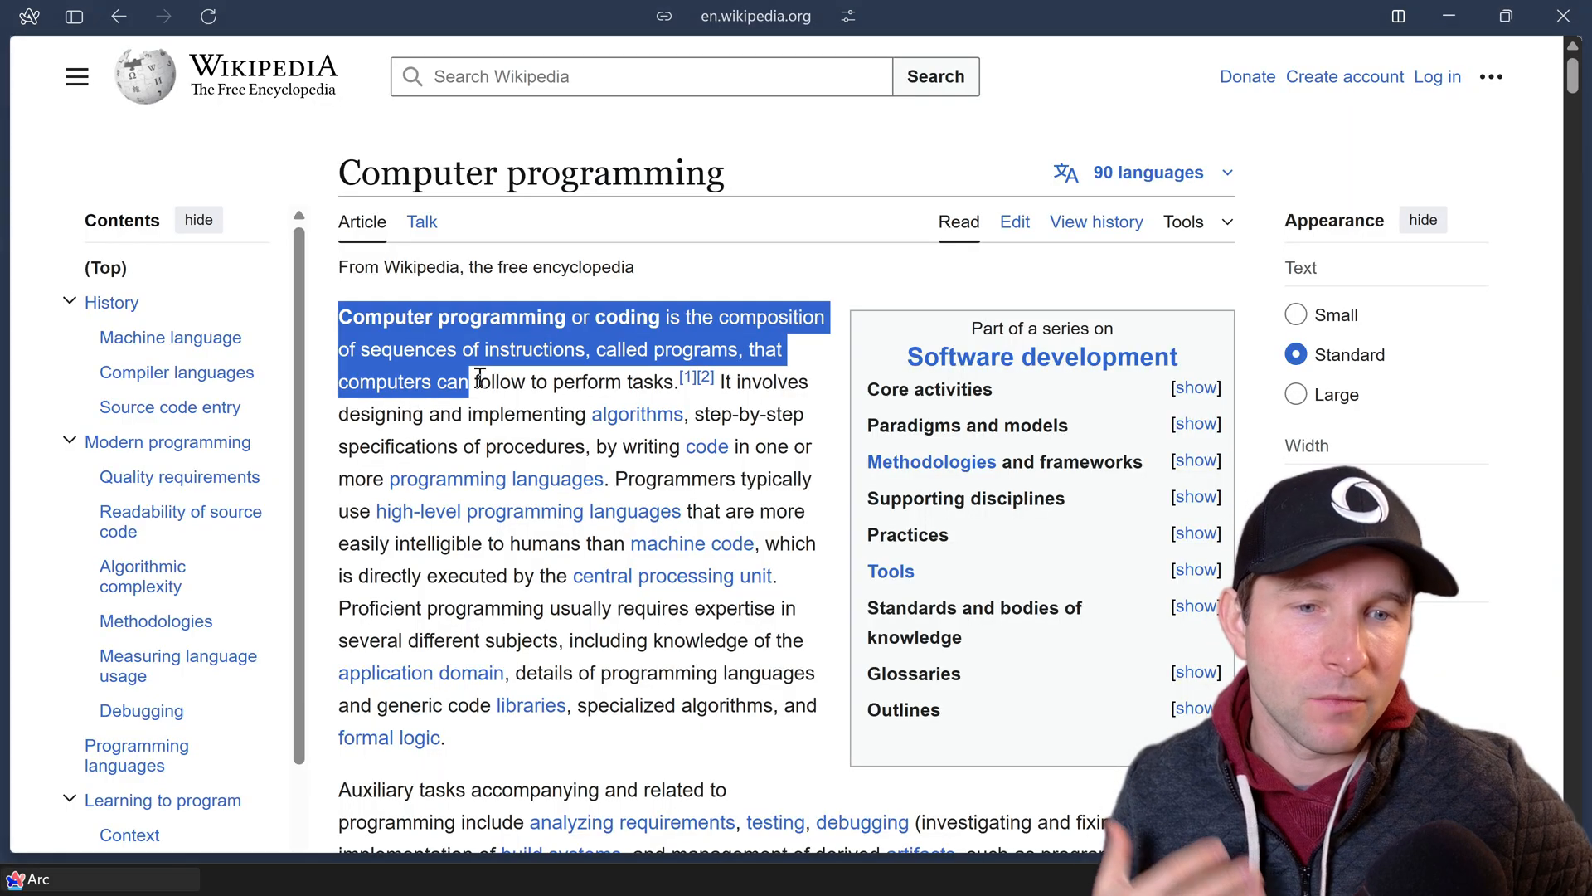
{"action": "left_click_drag", "start_coordinate": [476, 381], "coordinate": [736, 736]}
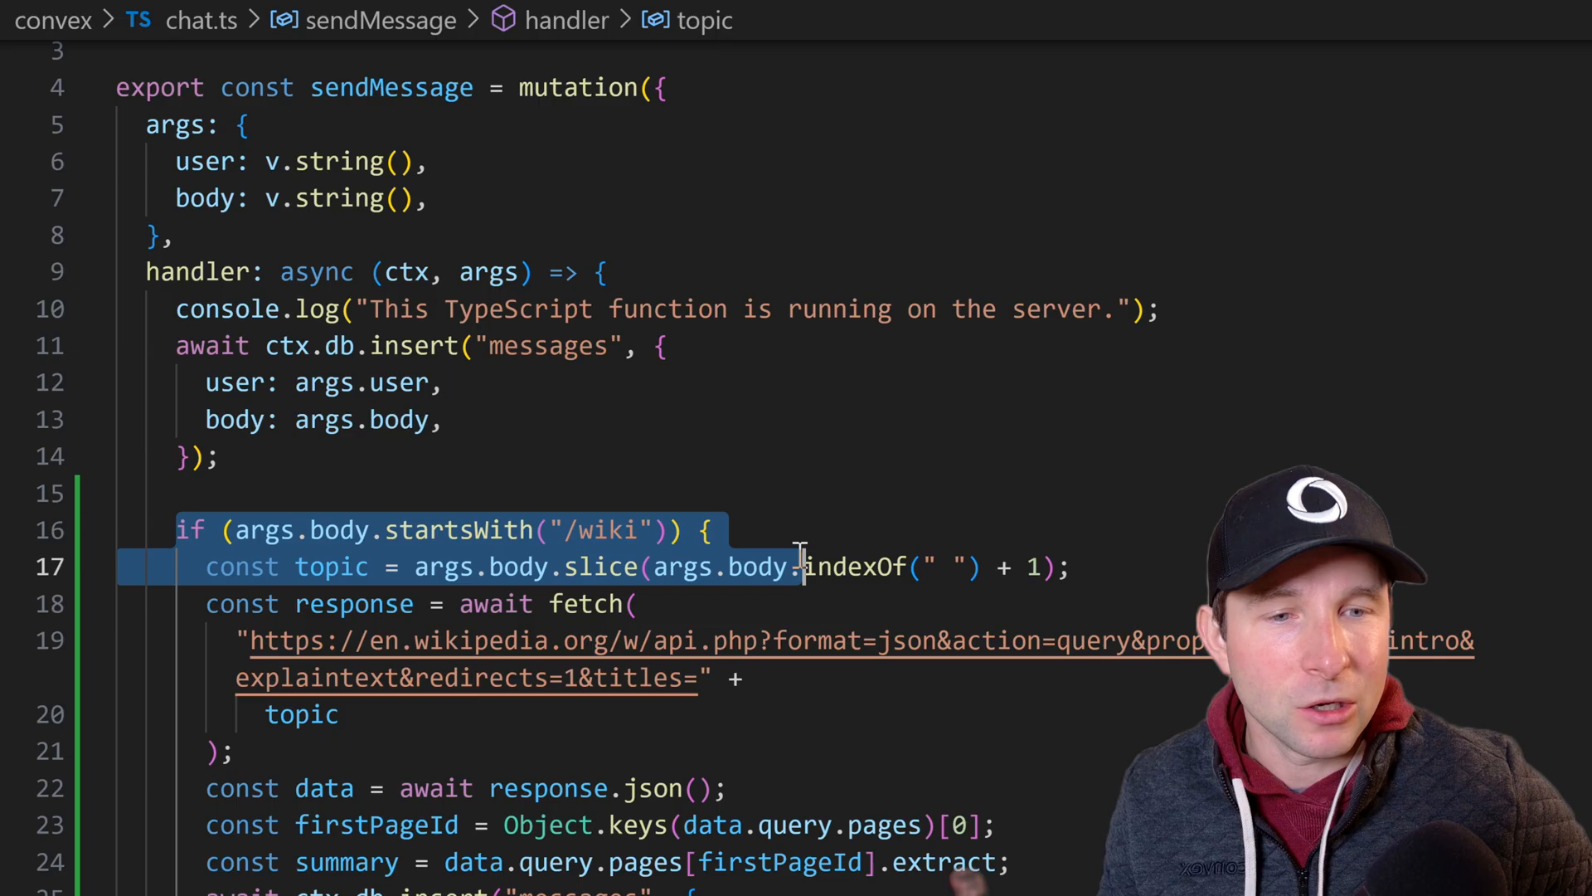
{"action": "scroll", "scroll_direction": "down", "scroll_amount": 3}
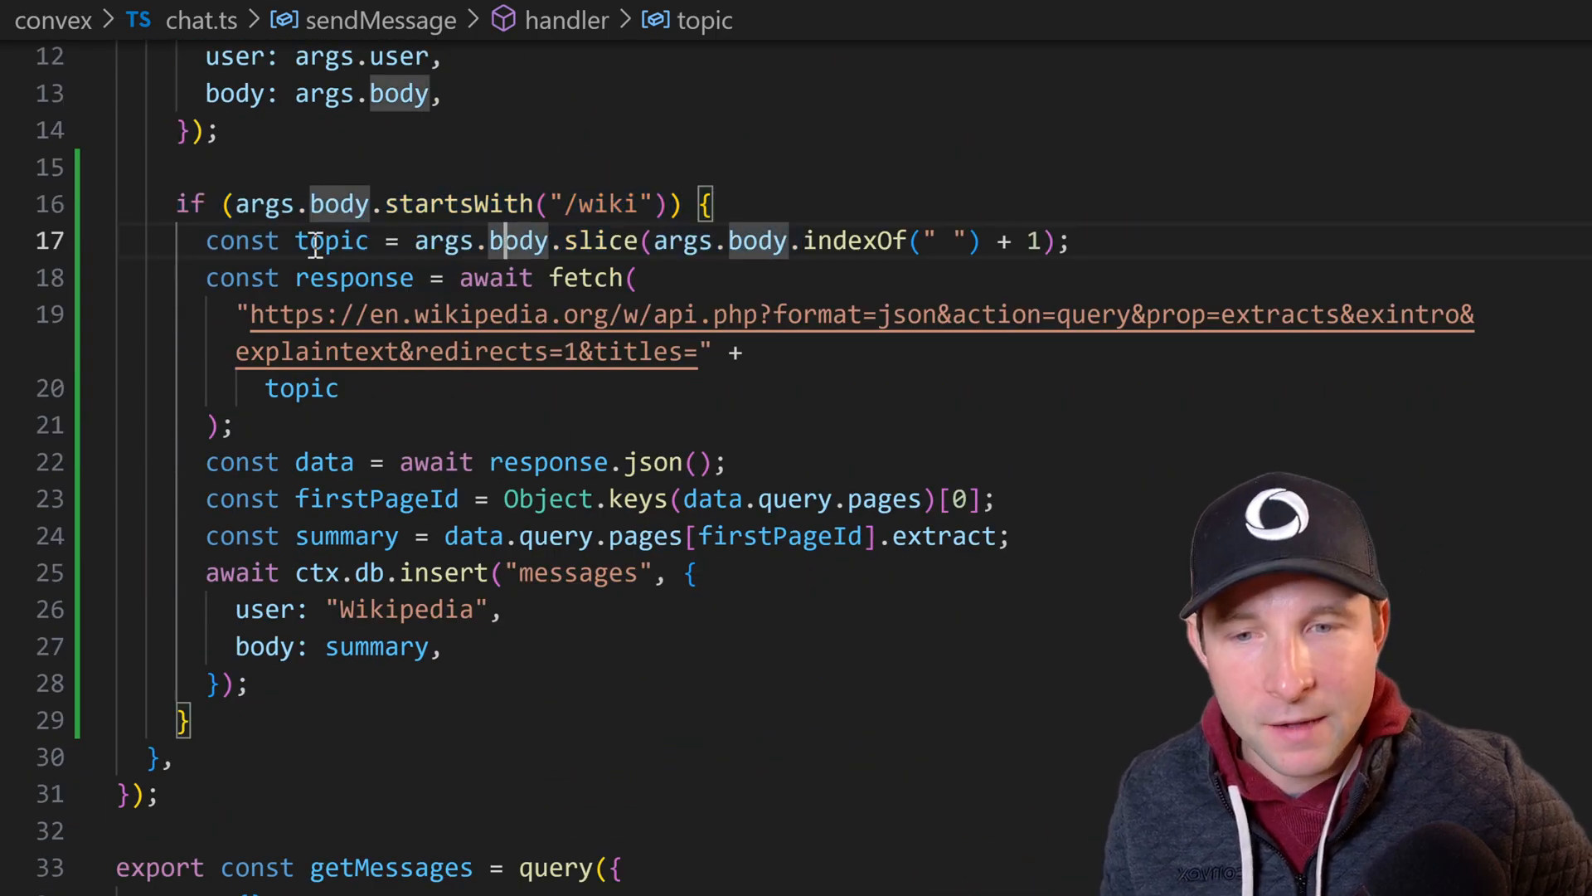
{"action": "left_click_drag", "start_coordinate": [205, 277], "coordinate": [234, 425]}
{"action": "type", "text": "/"}
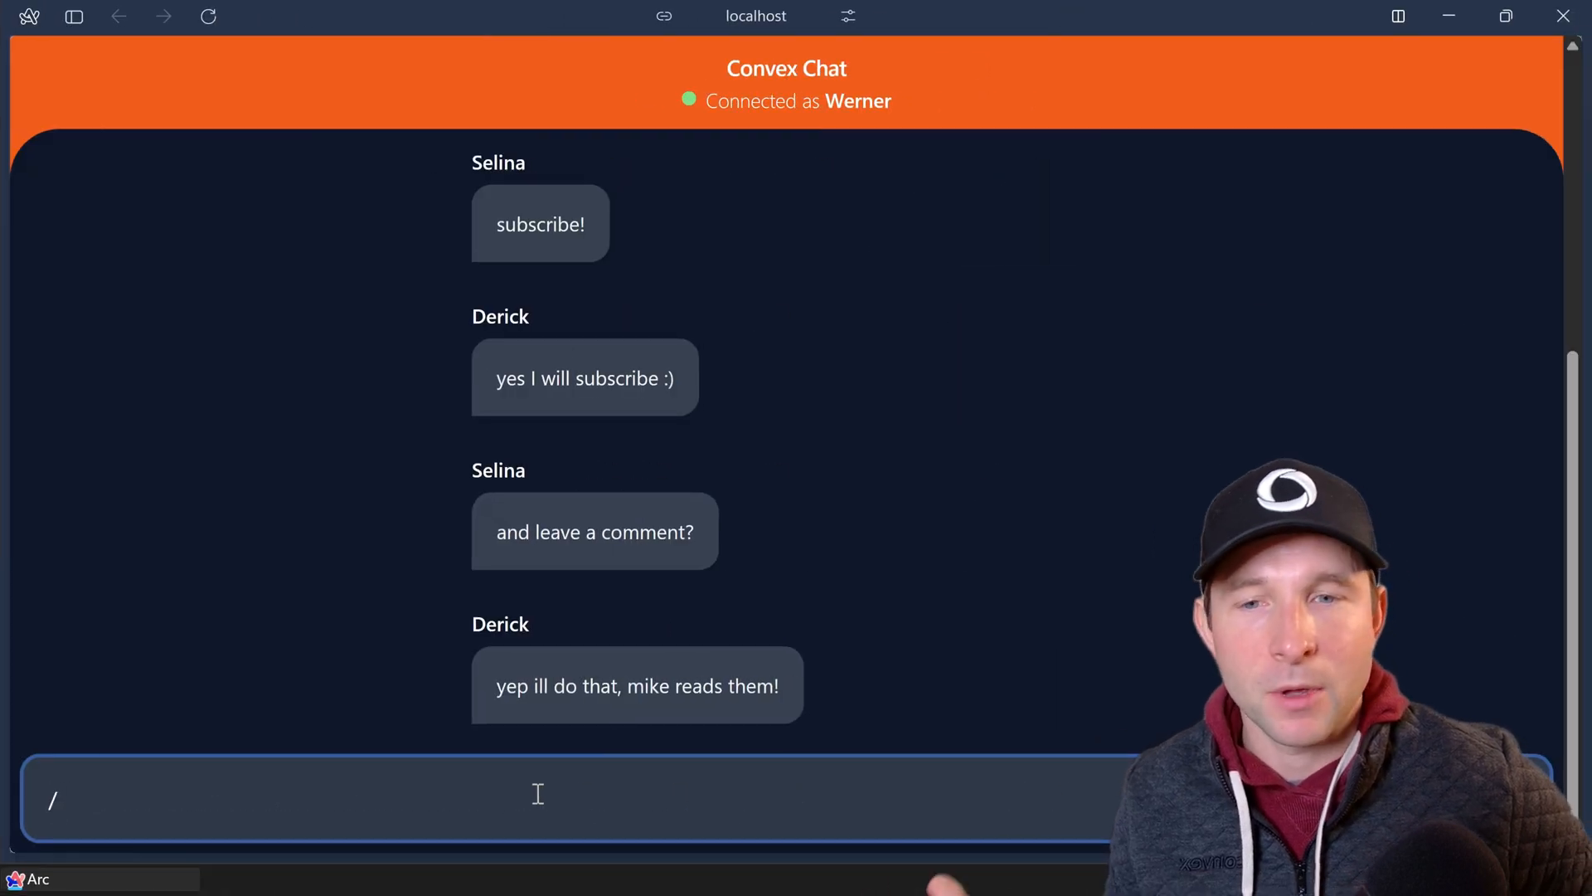
Send '/wiki computer programming' in chat and highlight the fetch()-in-mutations console error
{"action": "type", "text": "wiki computer programming"}
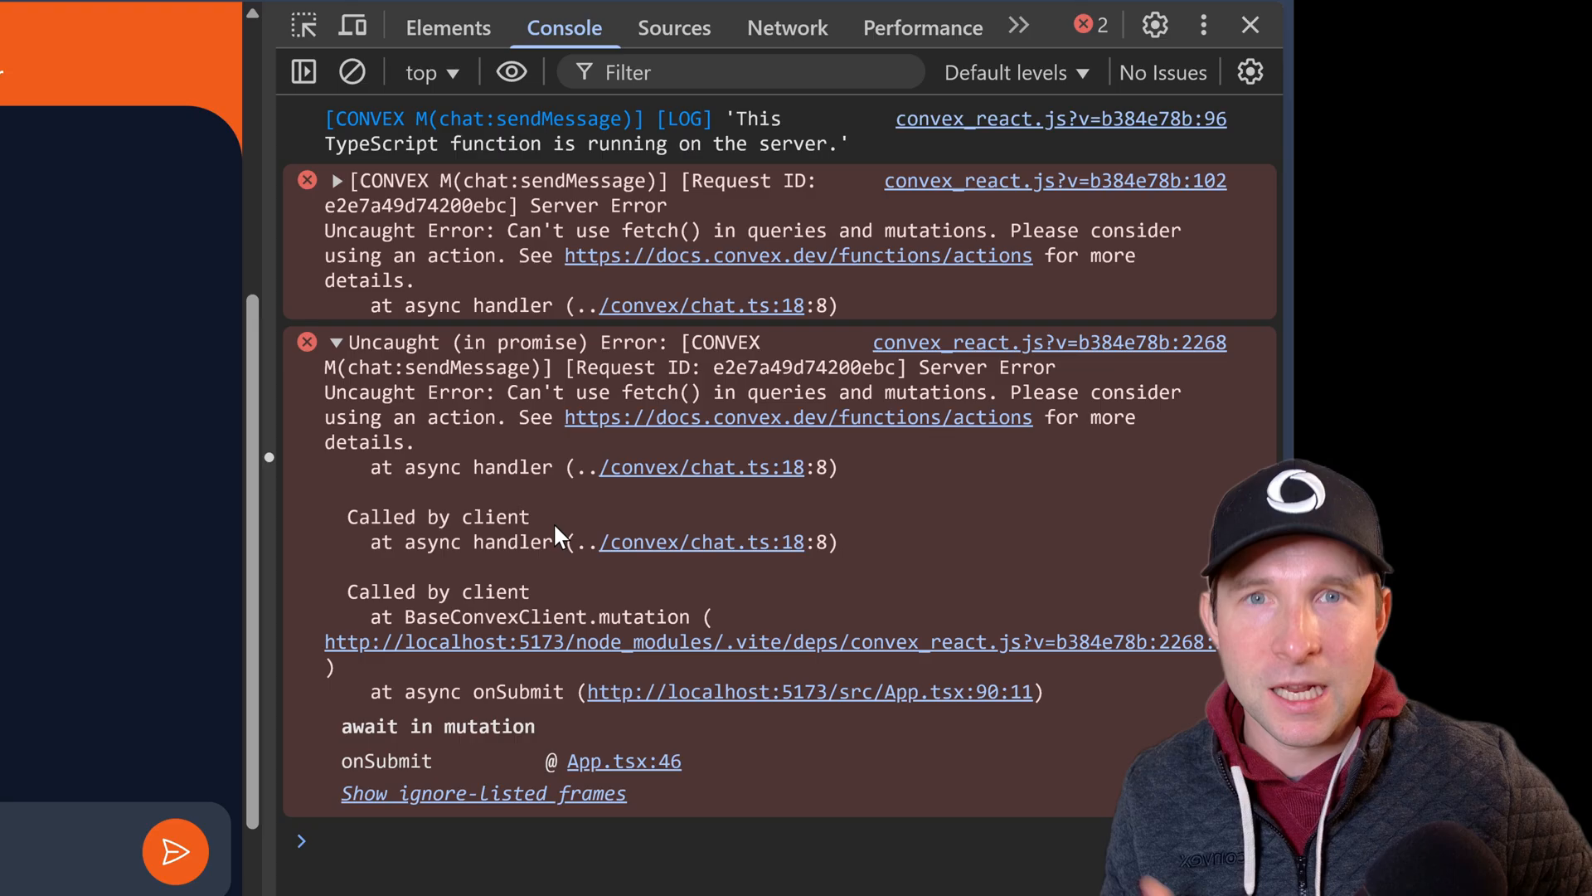
{"action": "mouse_move", "coordinate": [563, 415]}
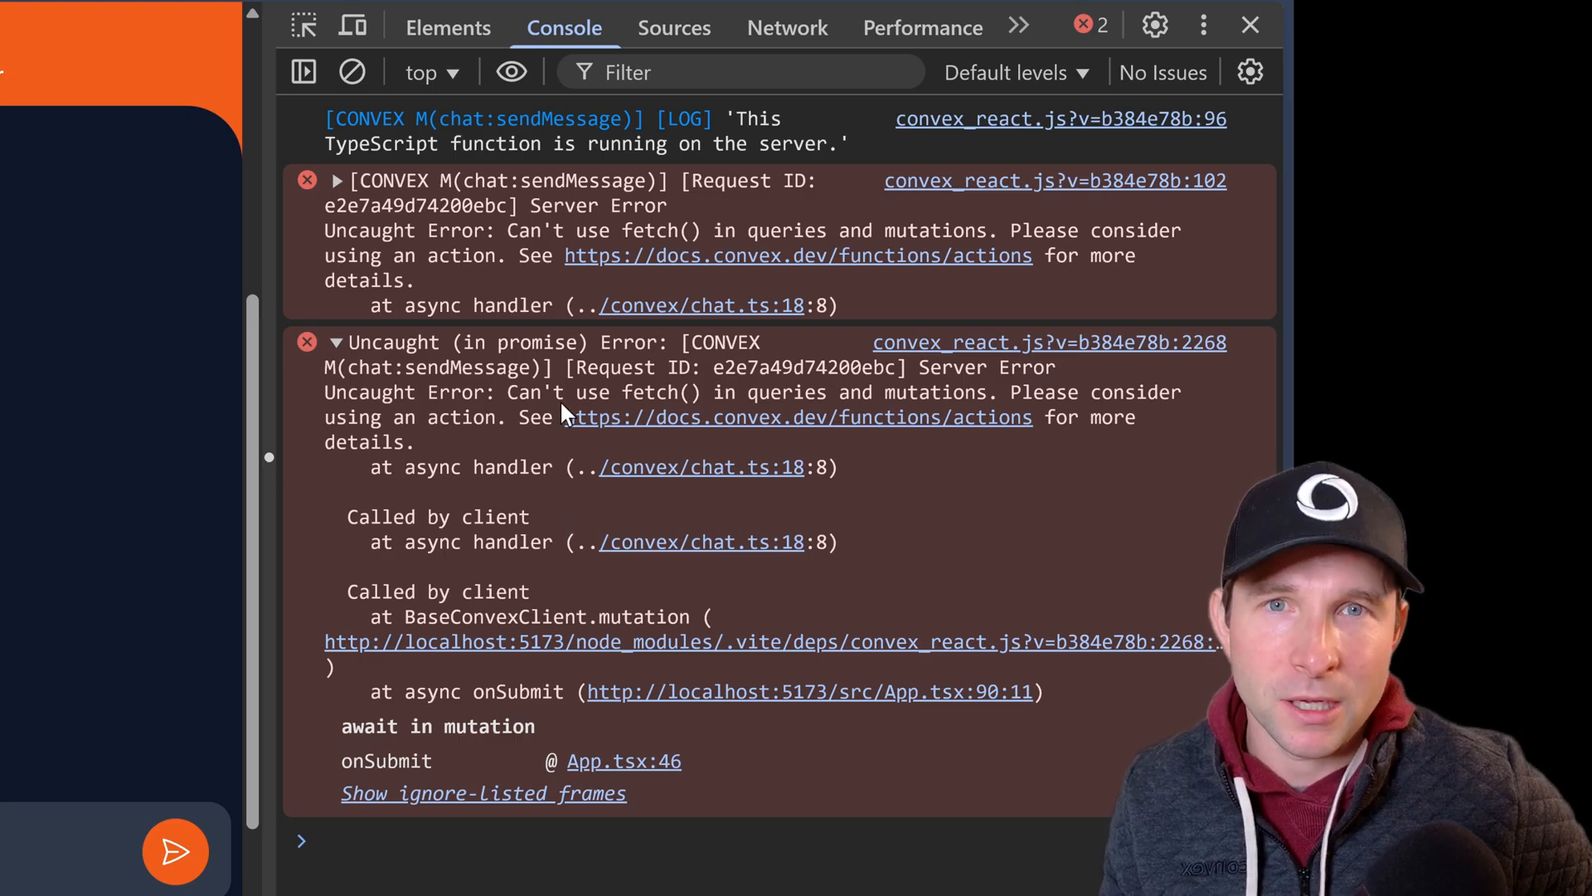
{"action": "mouse_move", "coordinate": [471, 498]}
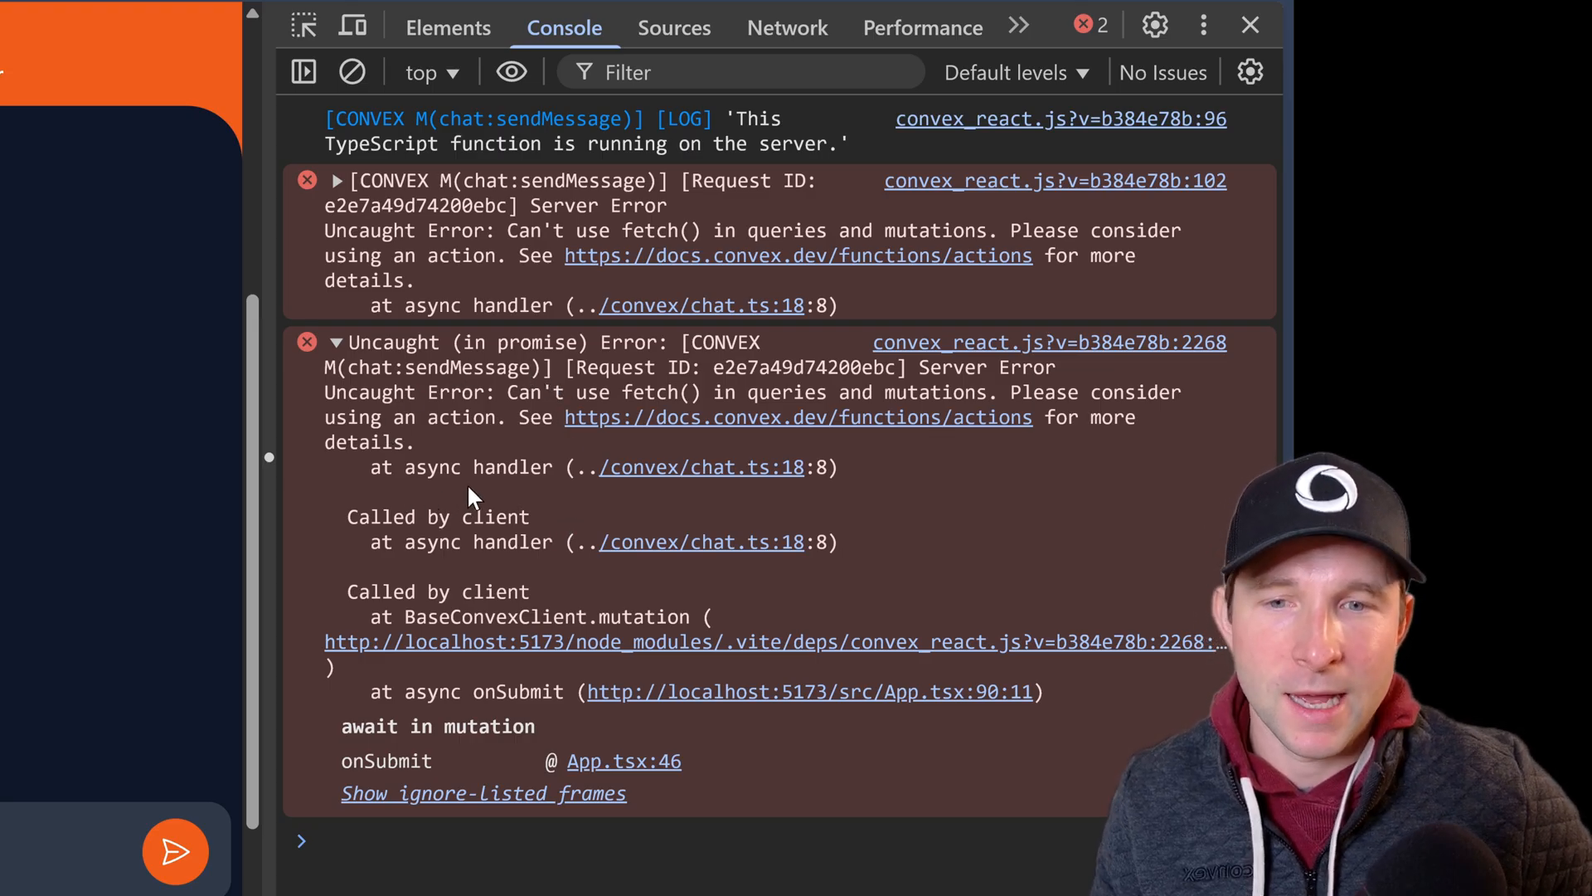
{"action": "mouse_move", "coordinate": [519, 402]}
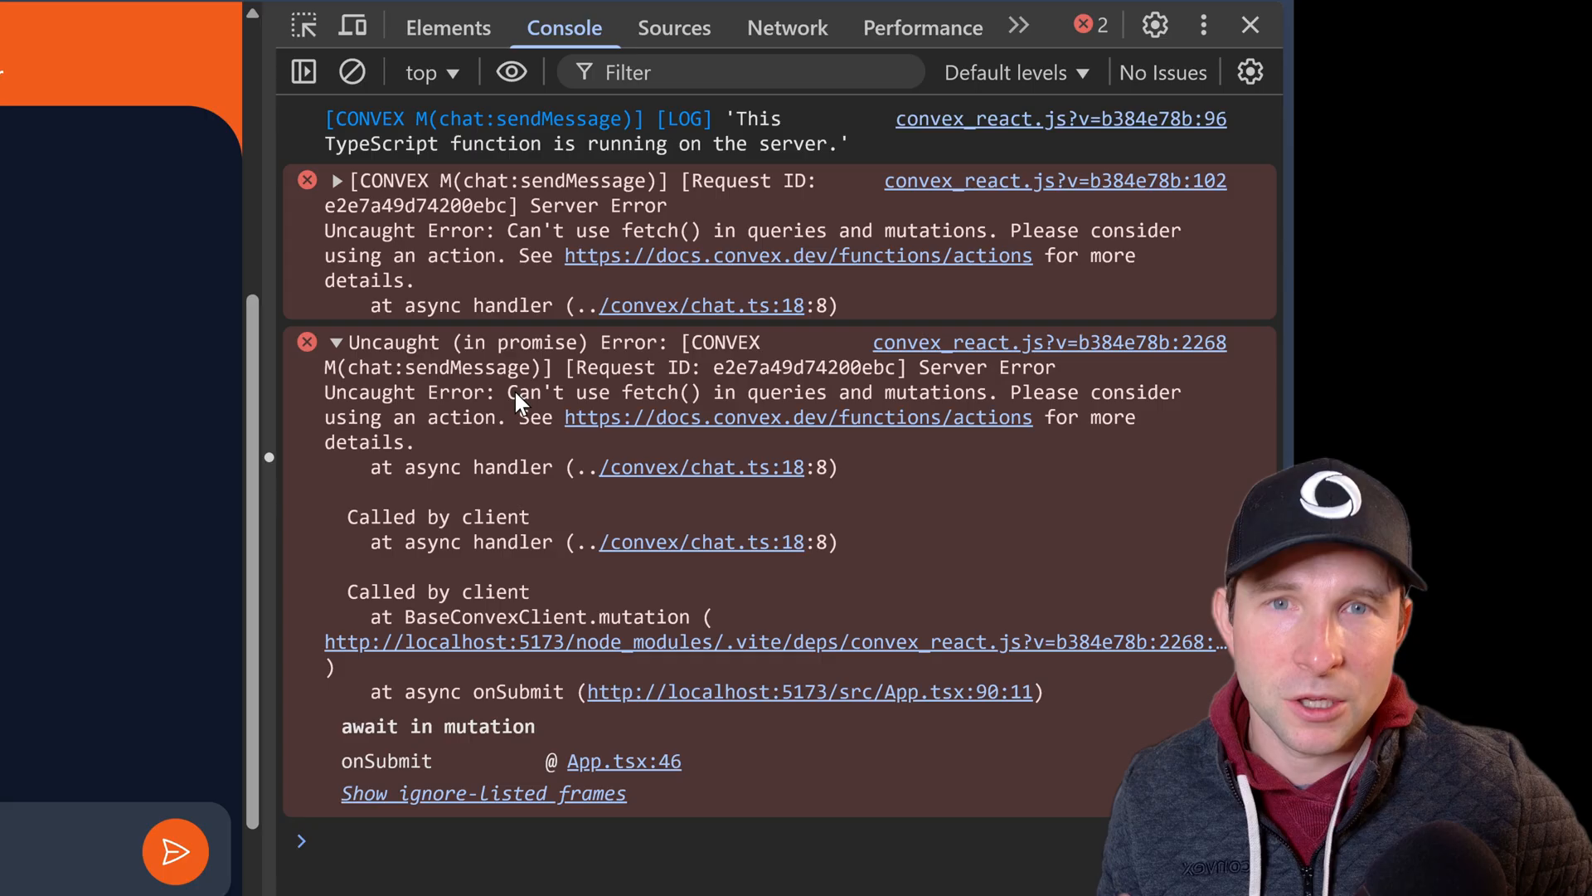
{"action": "left_click_drag", "start_coordinate": [508, 393], "coordinate": [1112, 393]}
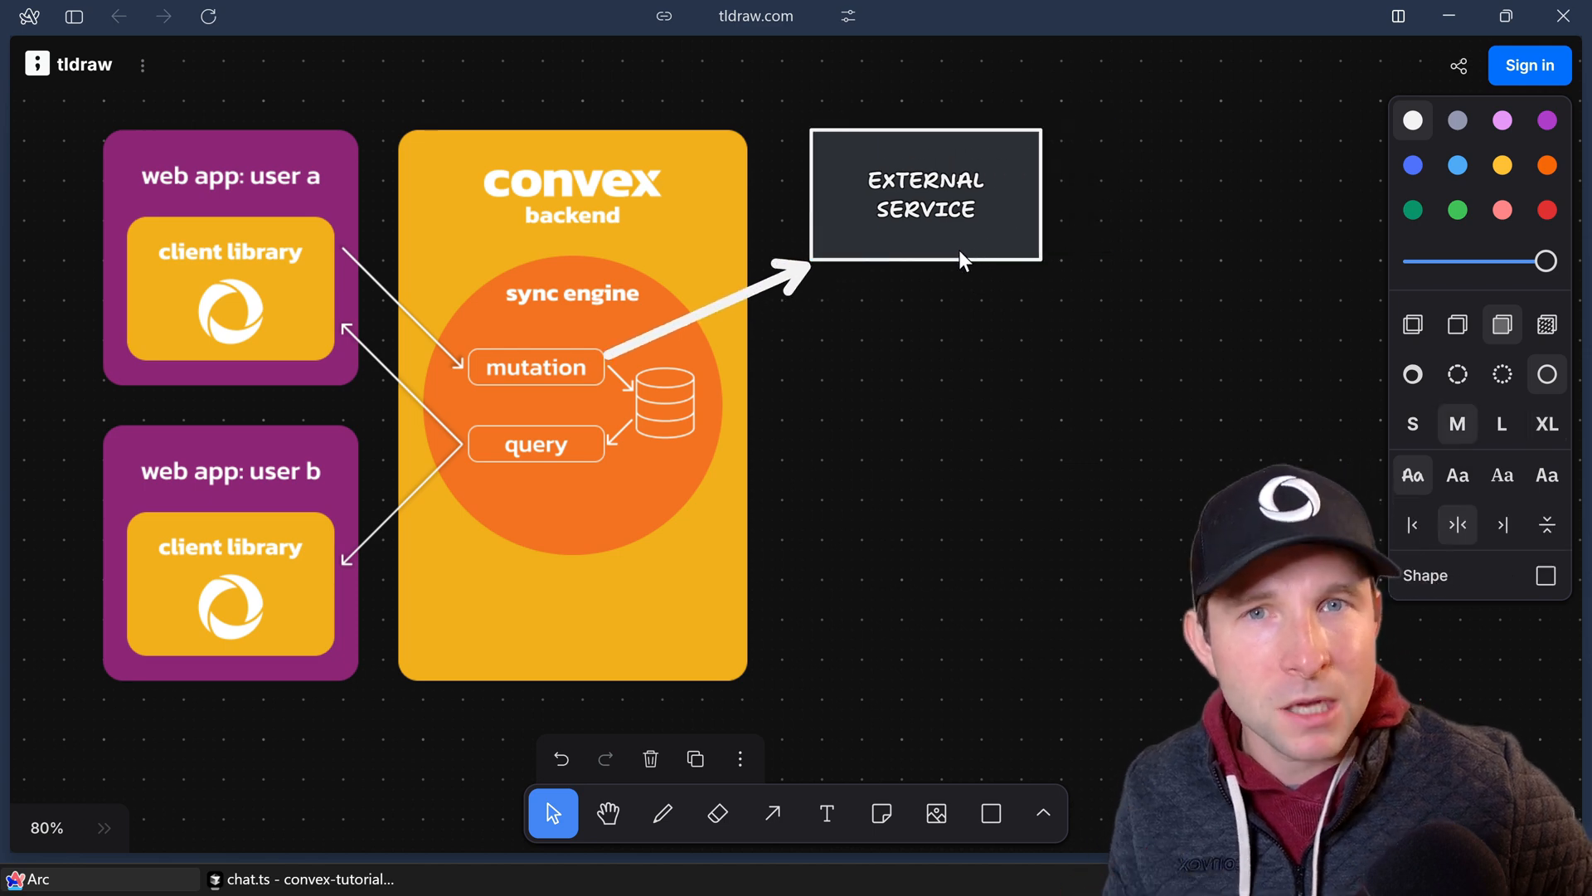
Sketch the Wikipedia label and an action element on the backend diagram
{"action": "left_click", "coordinate": [663, 812]}
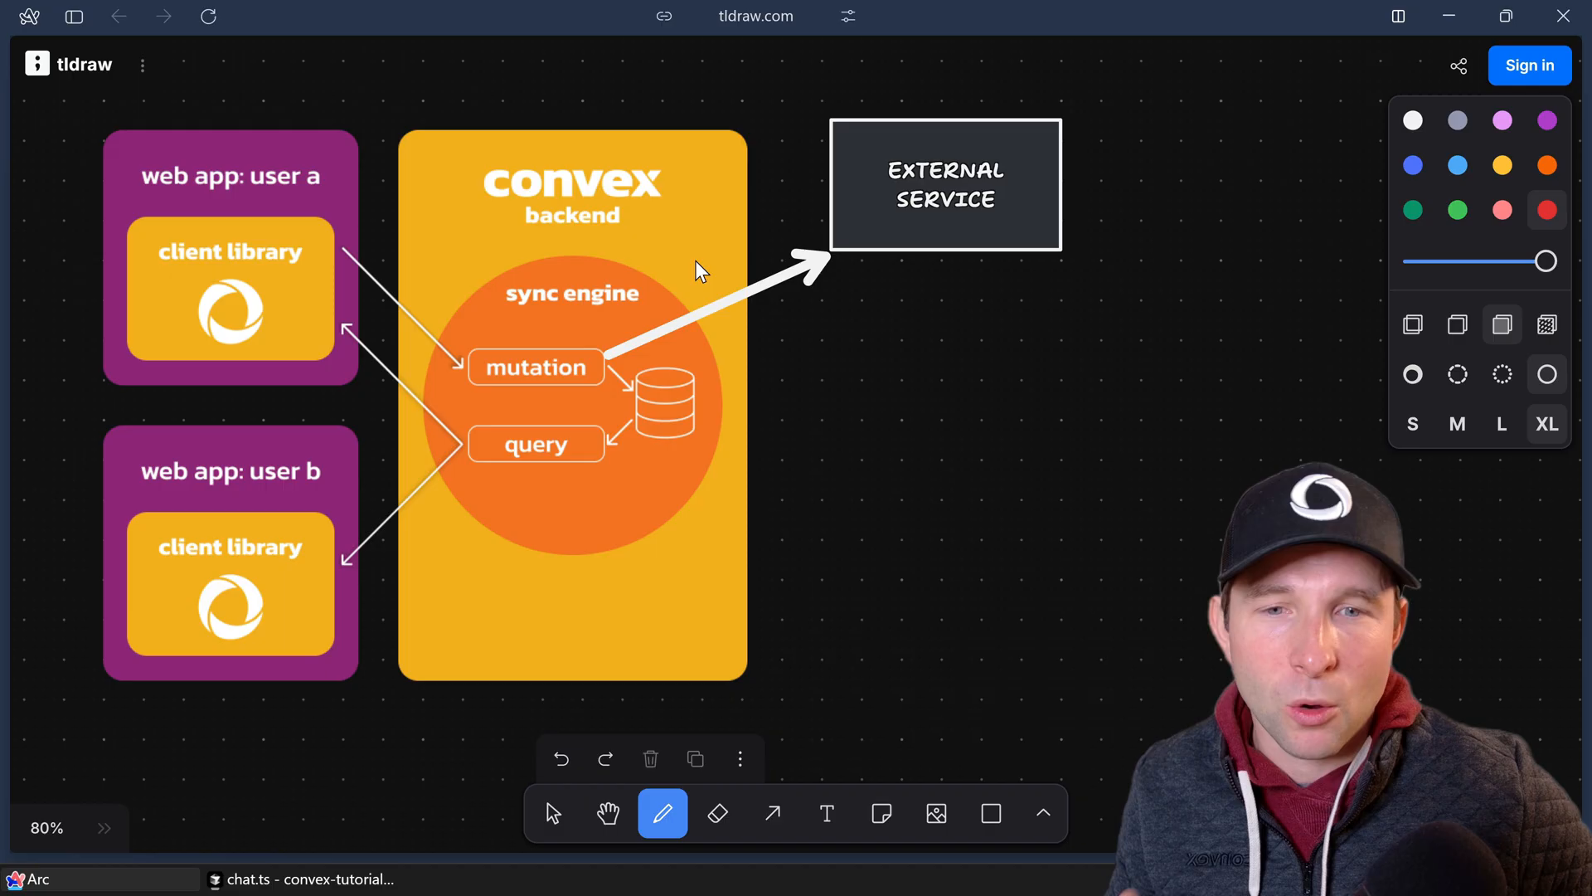
{"action": "left_click_drag", "start_coordinate": [695, 259], "coordinate": [772, 335]}
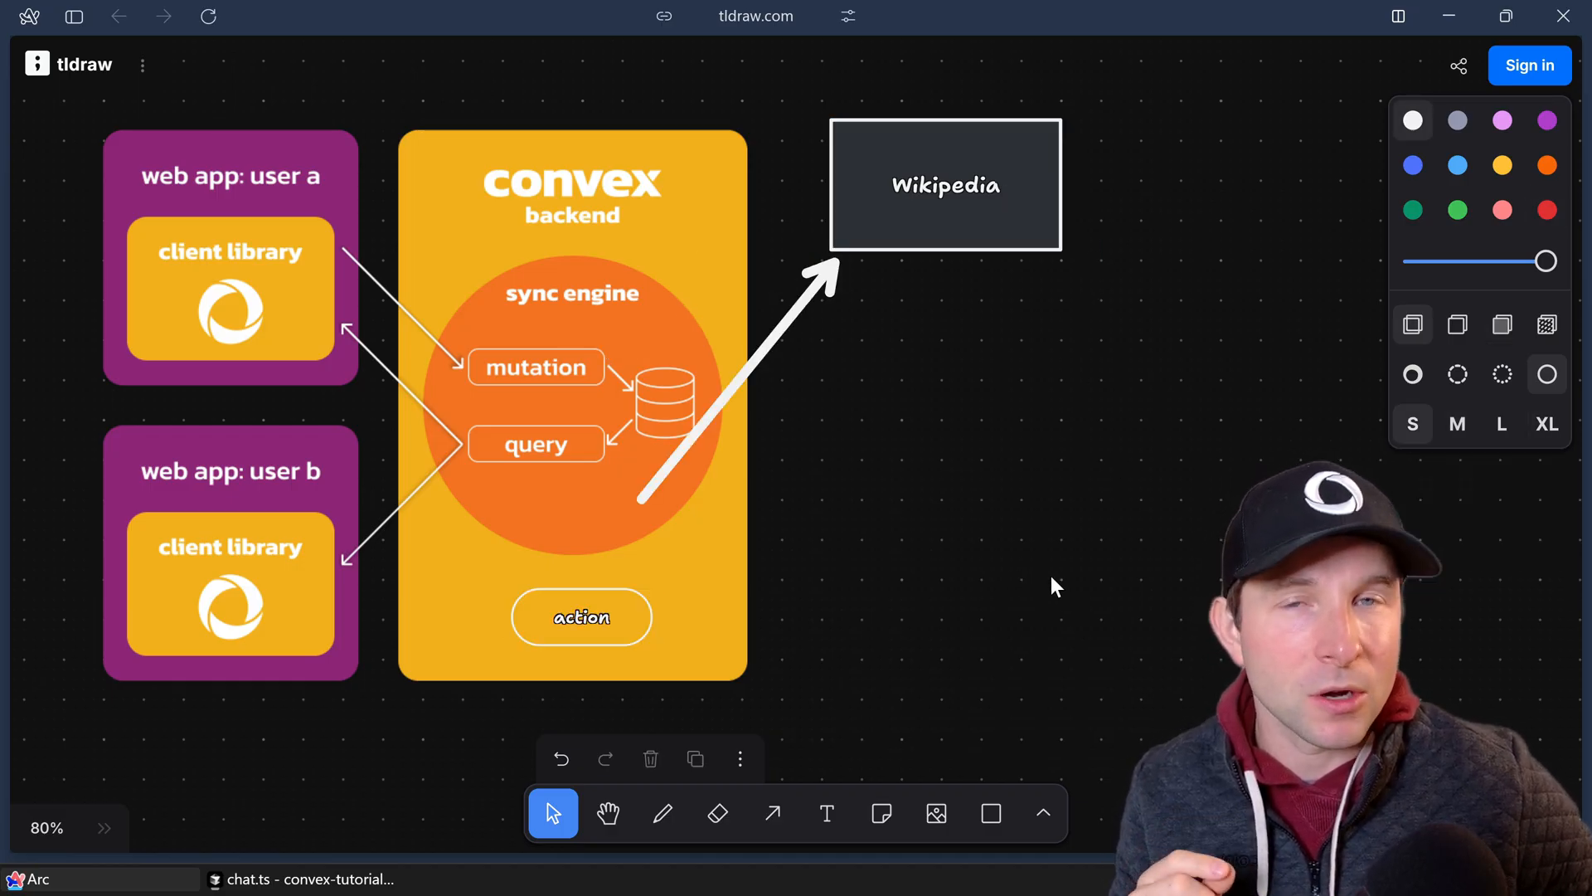
{"action": "left_click", "coordinate": [637, 501]}
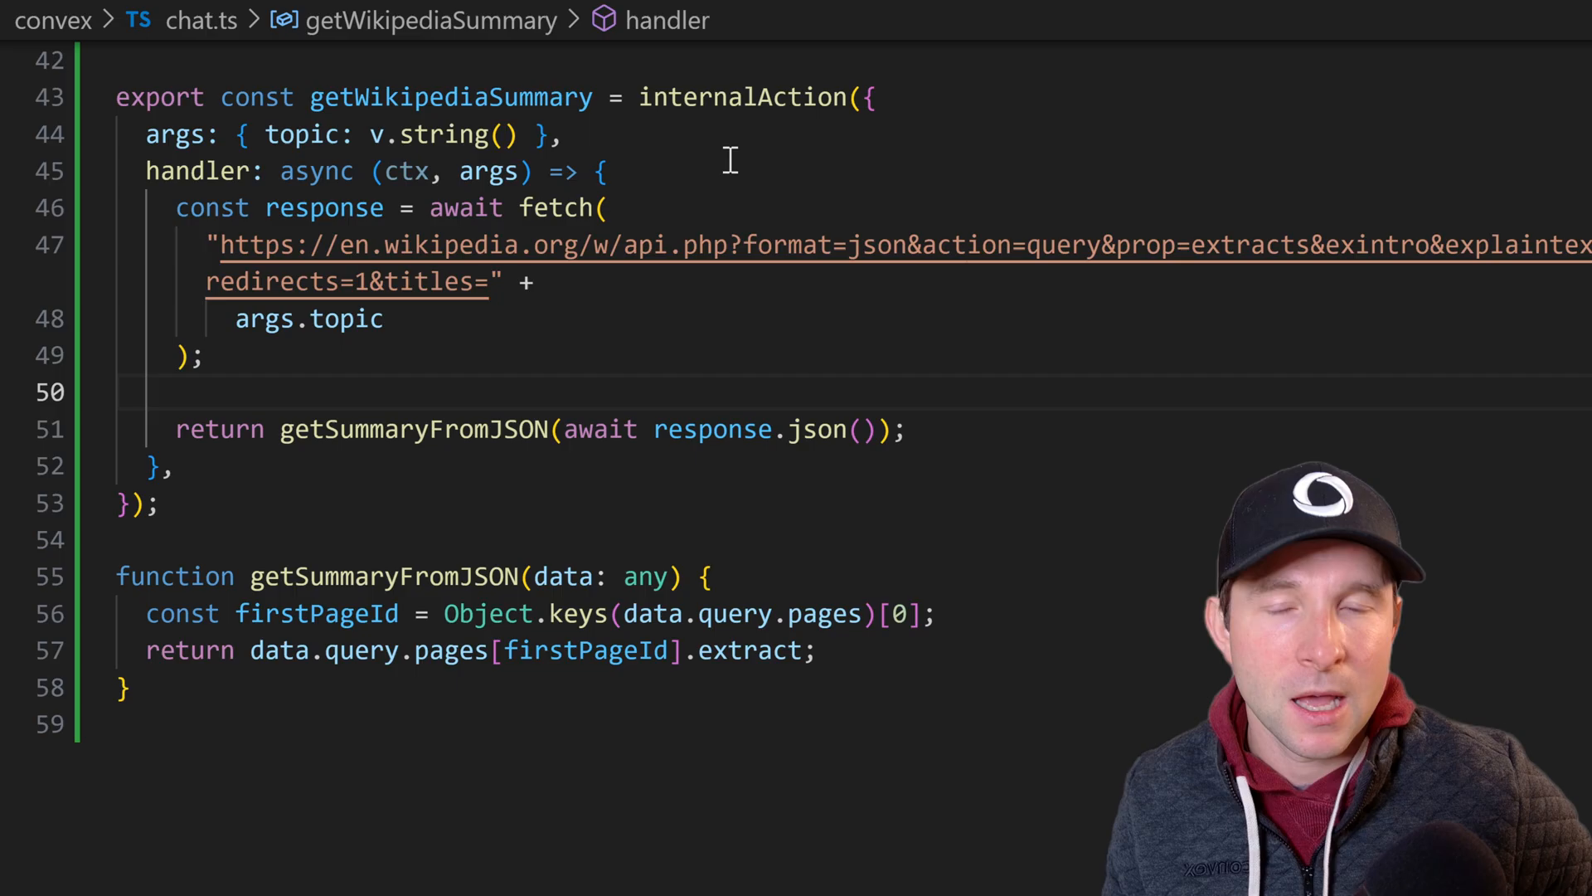
{"action": "double_click", "coordinate": [740, 98]}
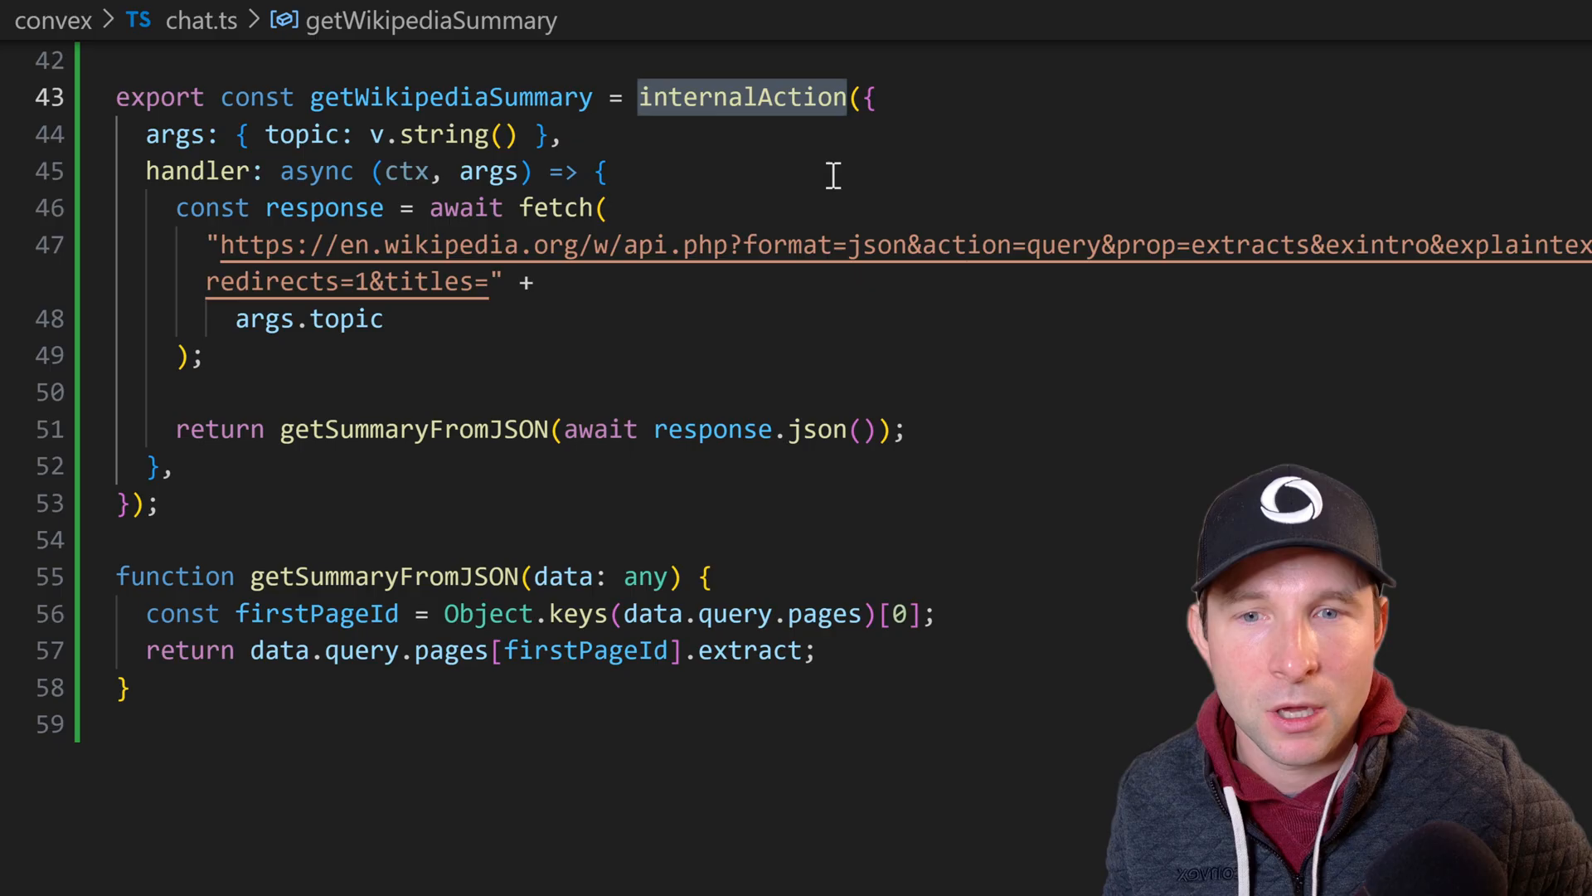
{"action": "left_click", "coordinate": [602, 171]}
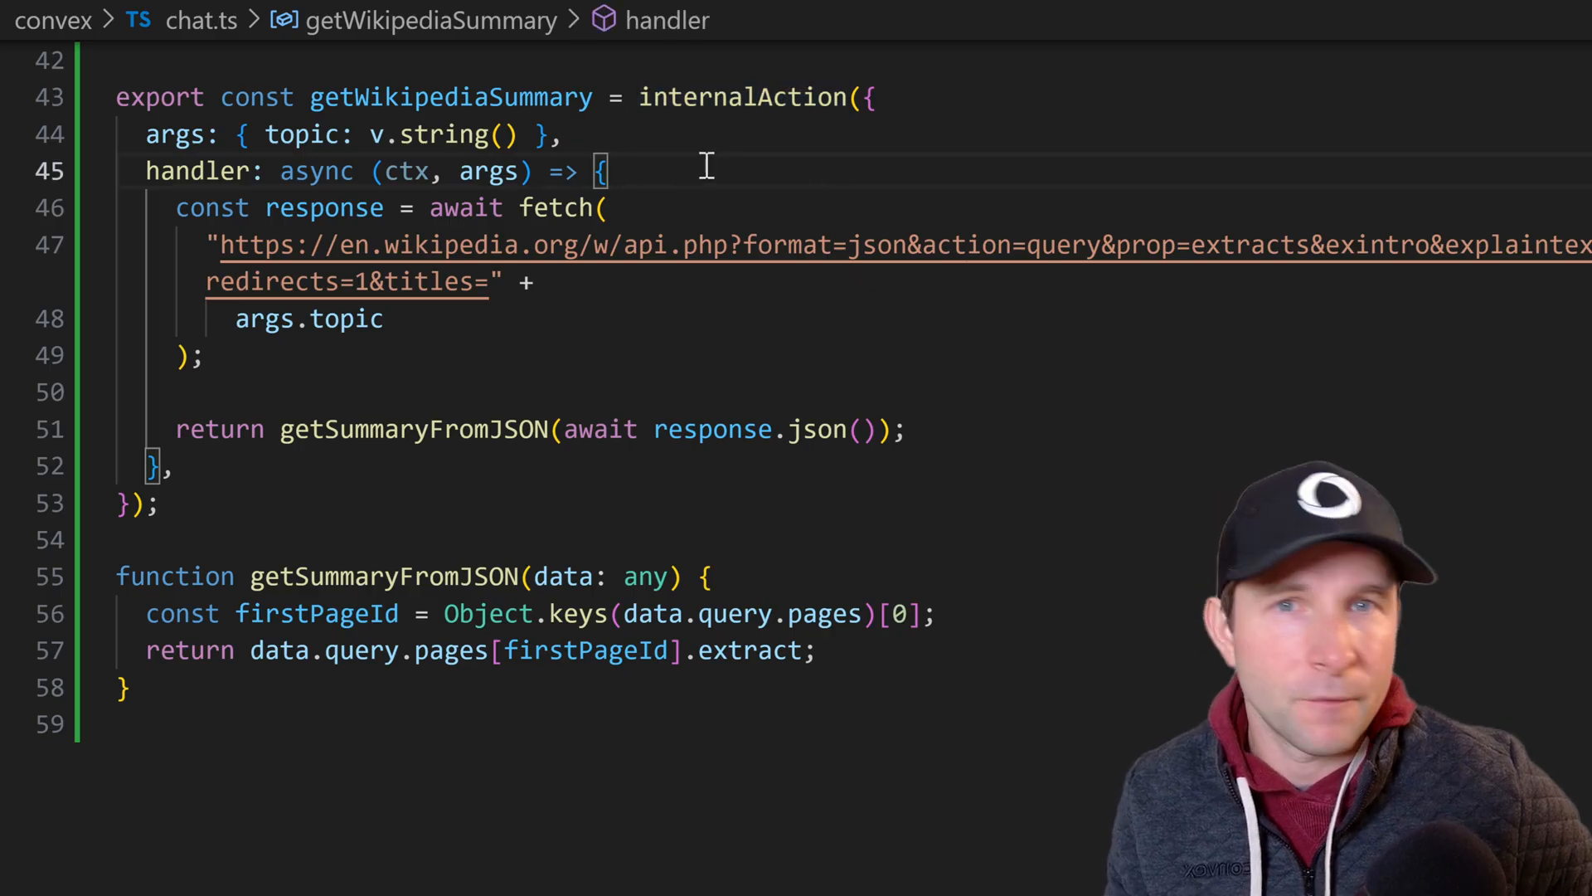
{"action": "double_click", "coordinate": [451, 97]}
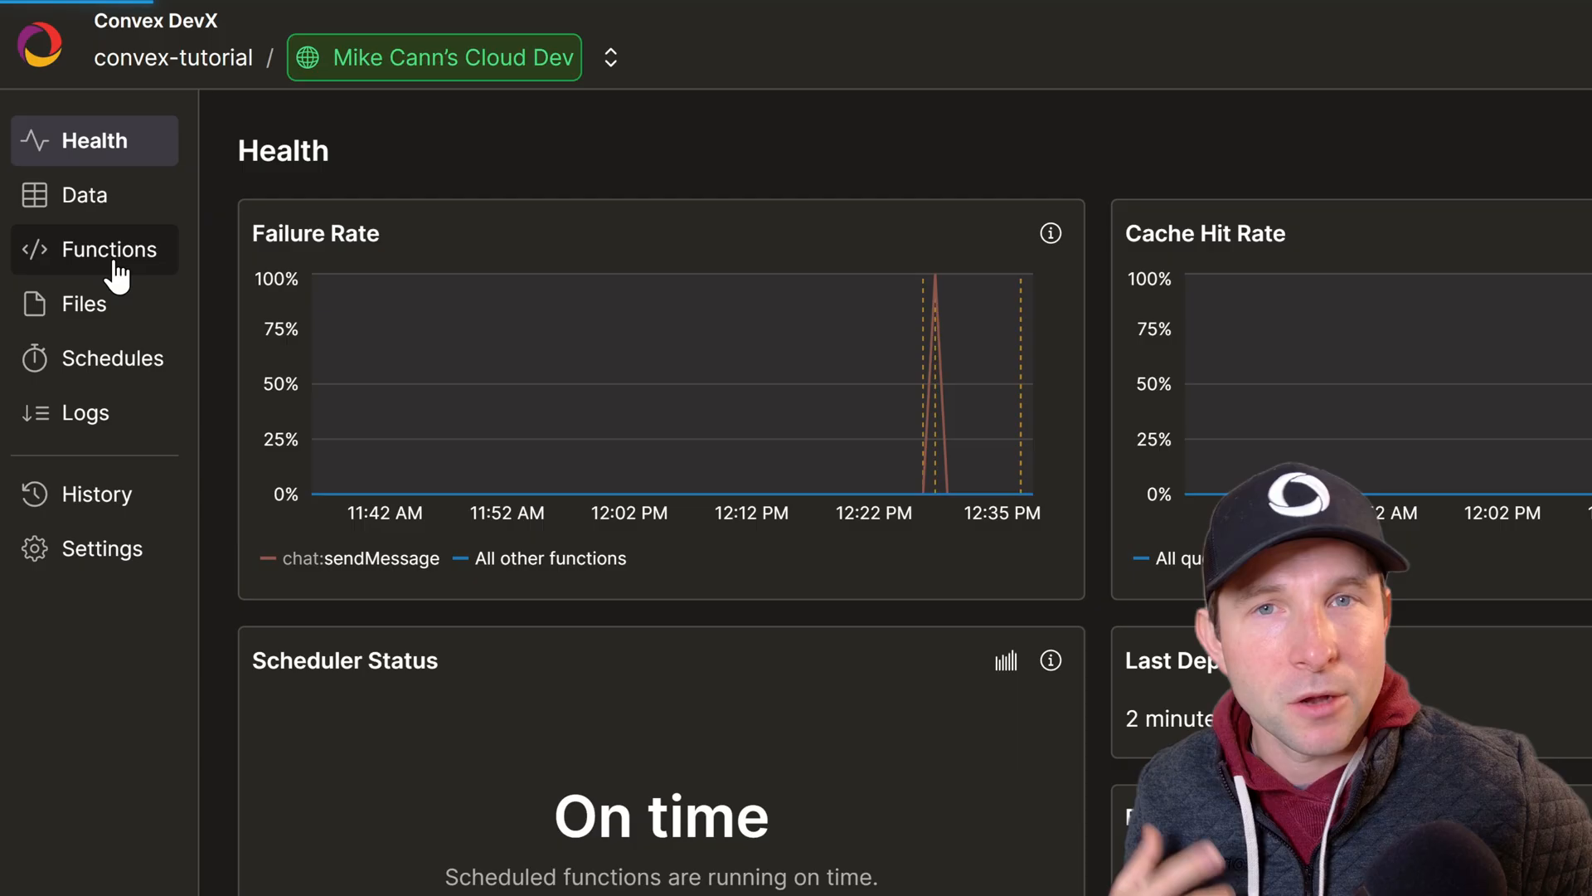
Run getWikipediaSummary from Functions with topic 'monkey' and view the Monkey summary output
{"action": "left_click", "coordinate": [109, 249]}
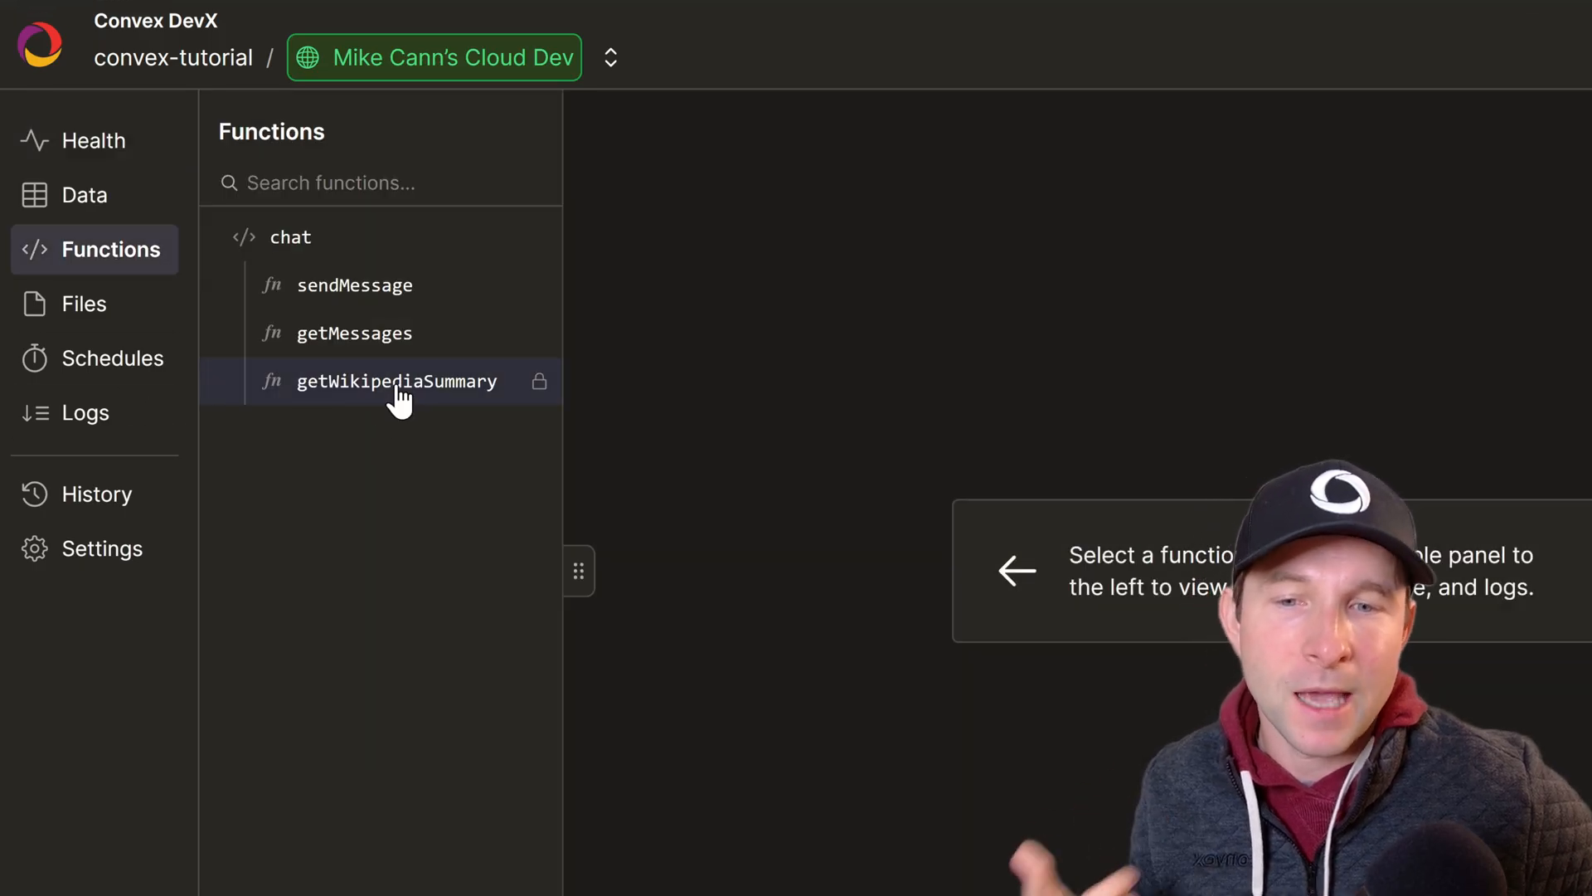
{"action": "left_click", "coordinate": [397, 381]}
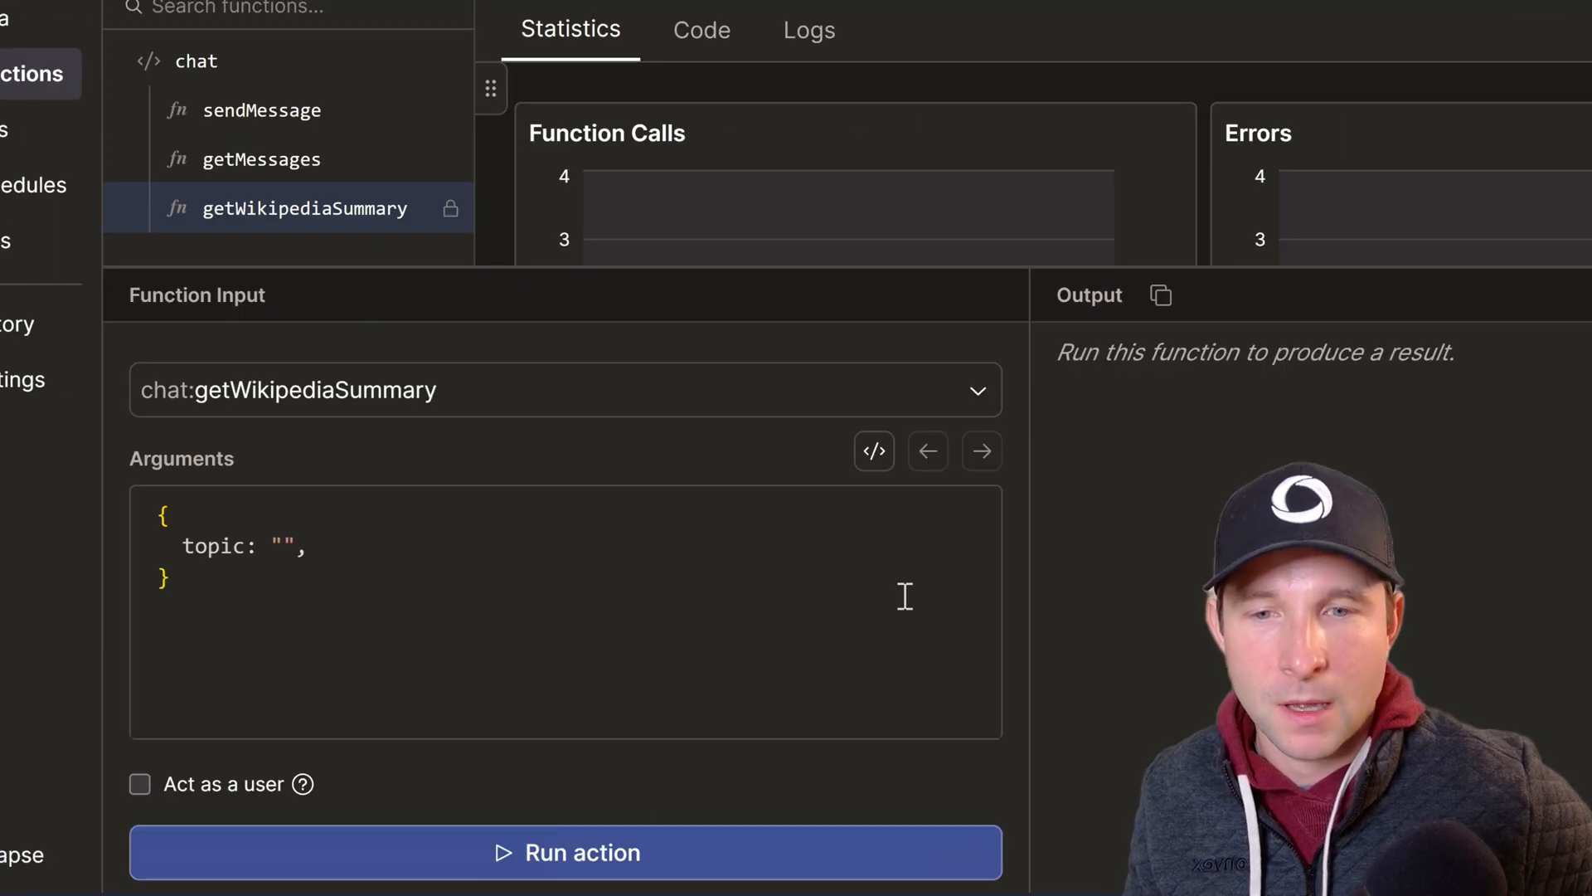
{"action": "type", "text": "monkey"}
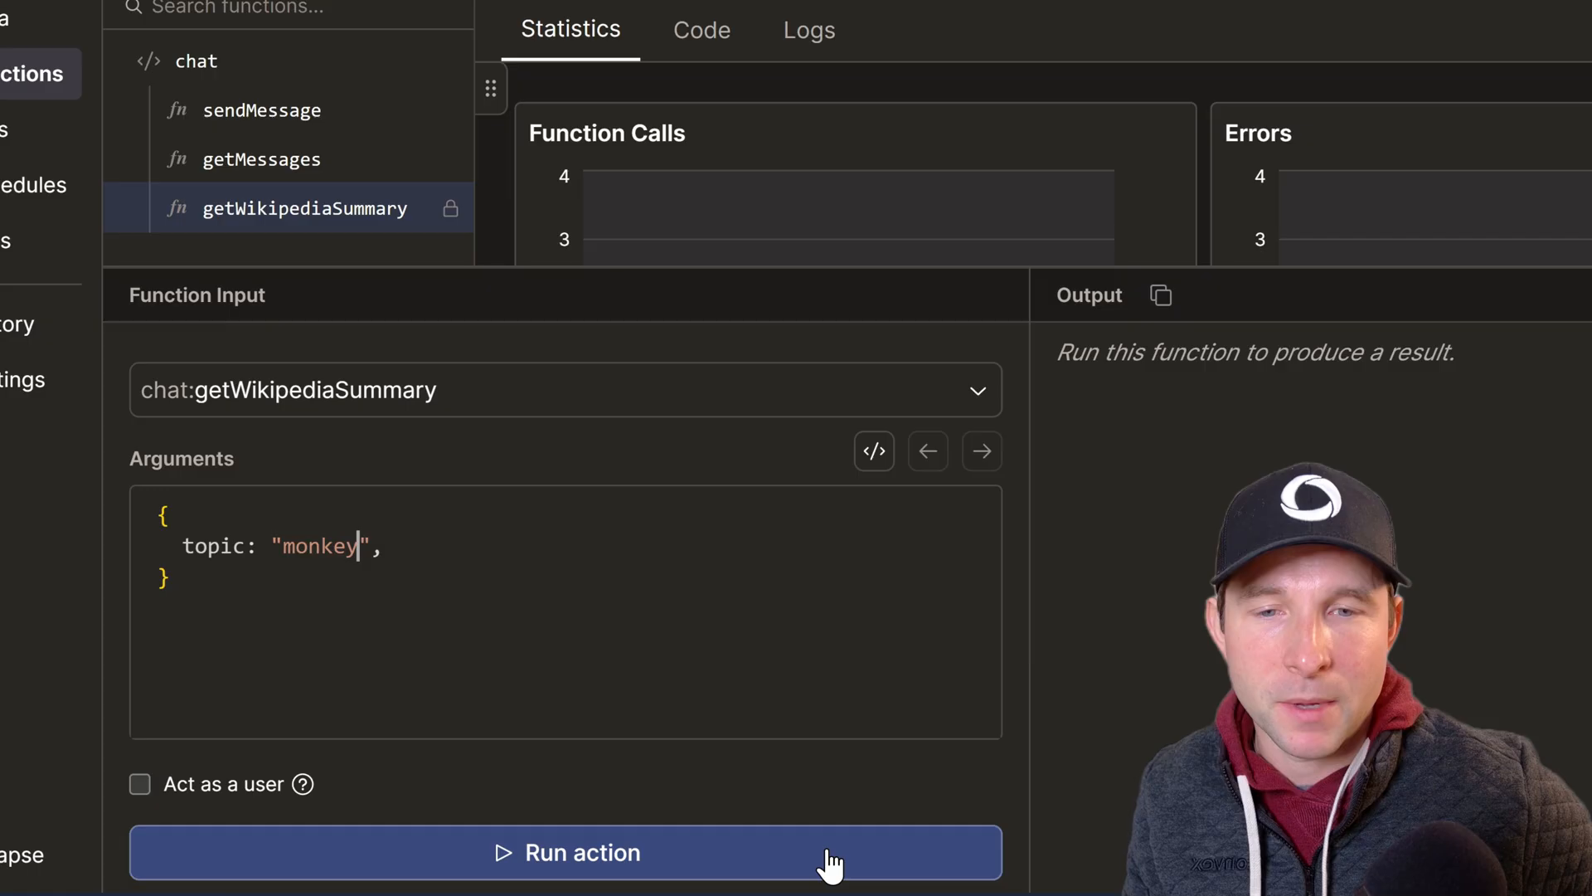
{"action": "left_click", "coordinate": [567, 875]}
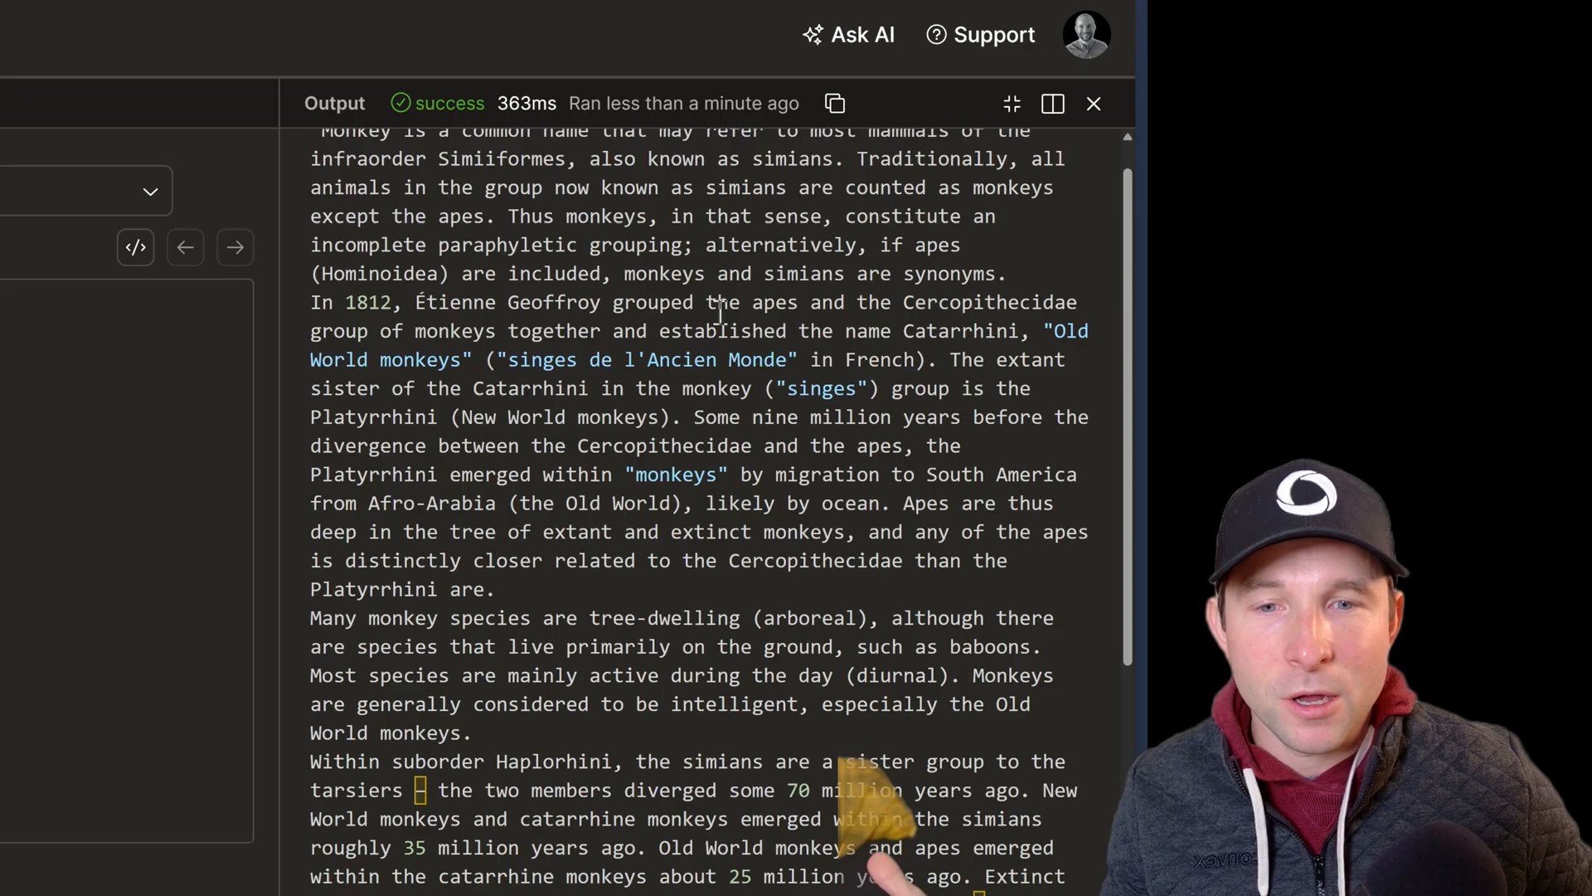
{"action": "scroll", "scroll_direction": "down", "scroll_amount": 3}
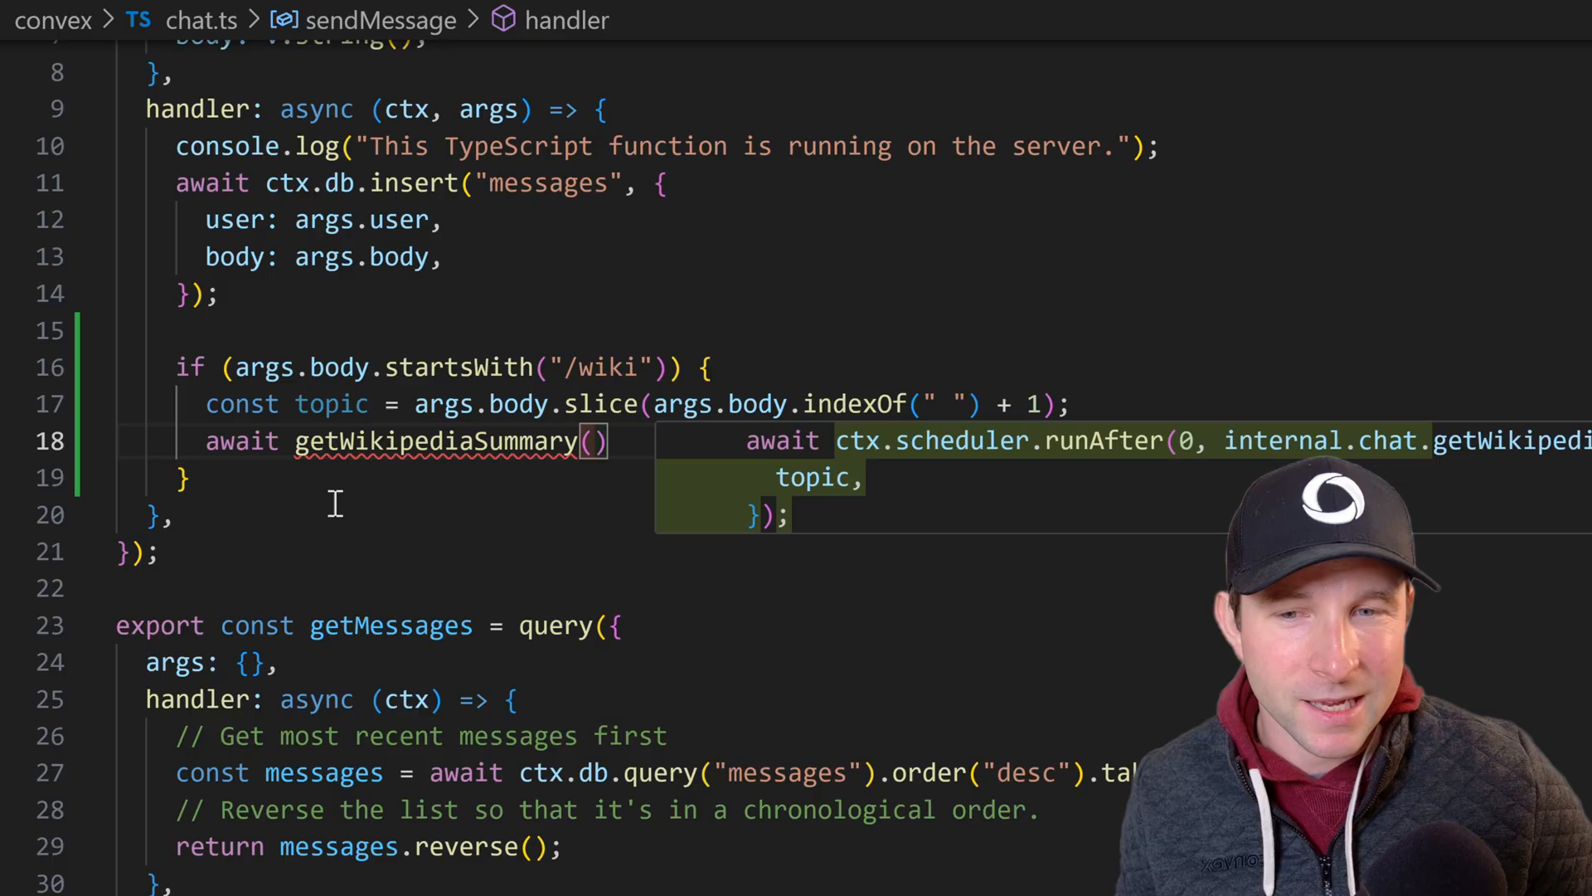
Replace the fetch in sendMessage's /wiki branch with ctx.scheduler.runAfter(0, internal.chat.getWikipediaSummary, { topic })
{"action": "left_click", "coordinate": [598, 441]}
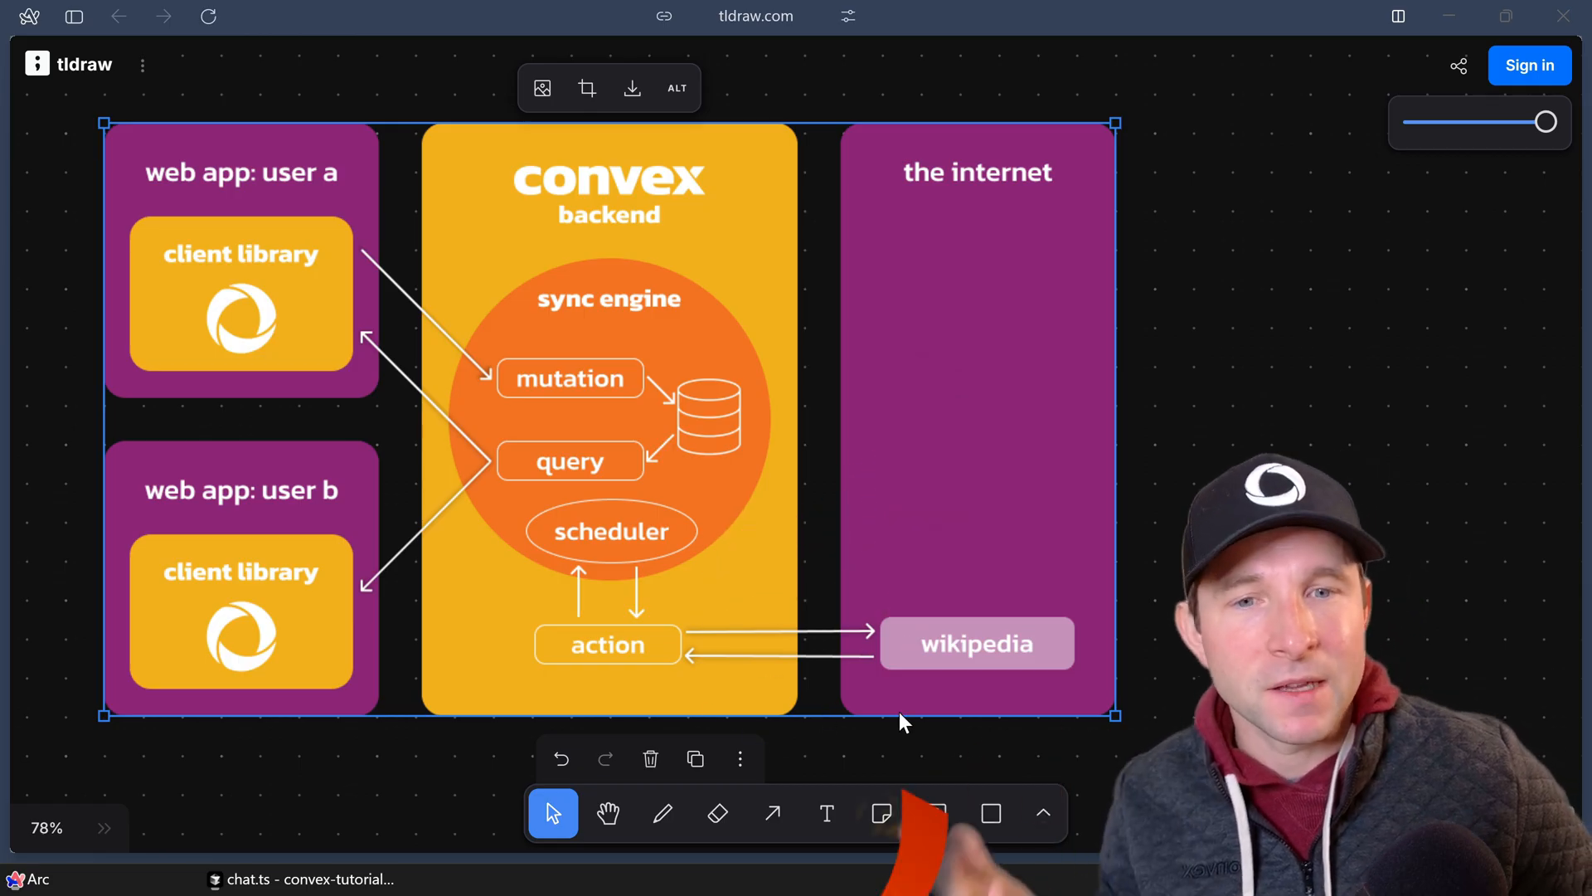
{"action": "mouse_move", "coordinate": [680, 698]}
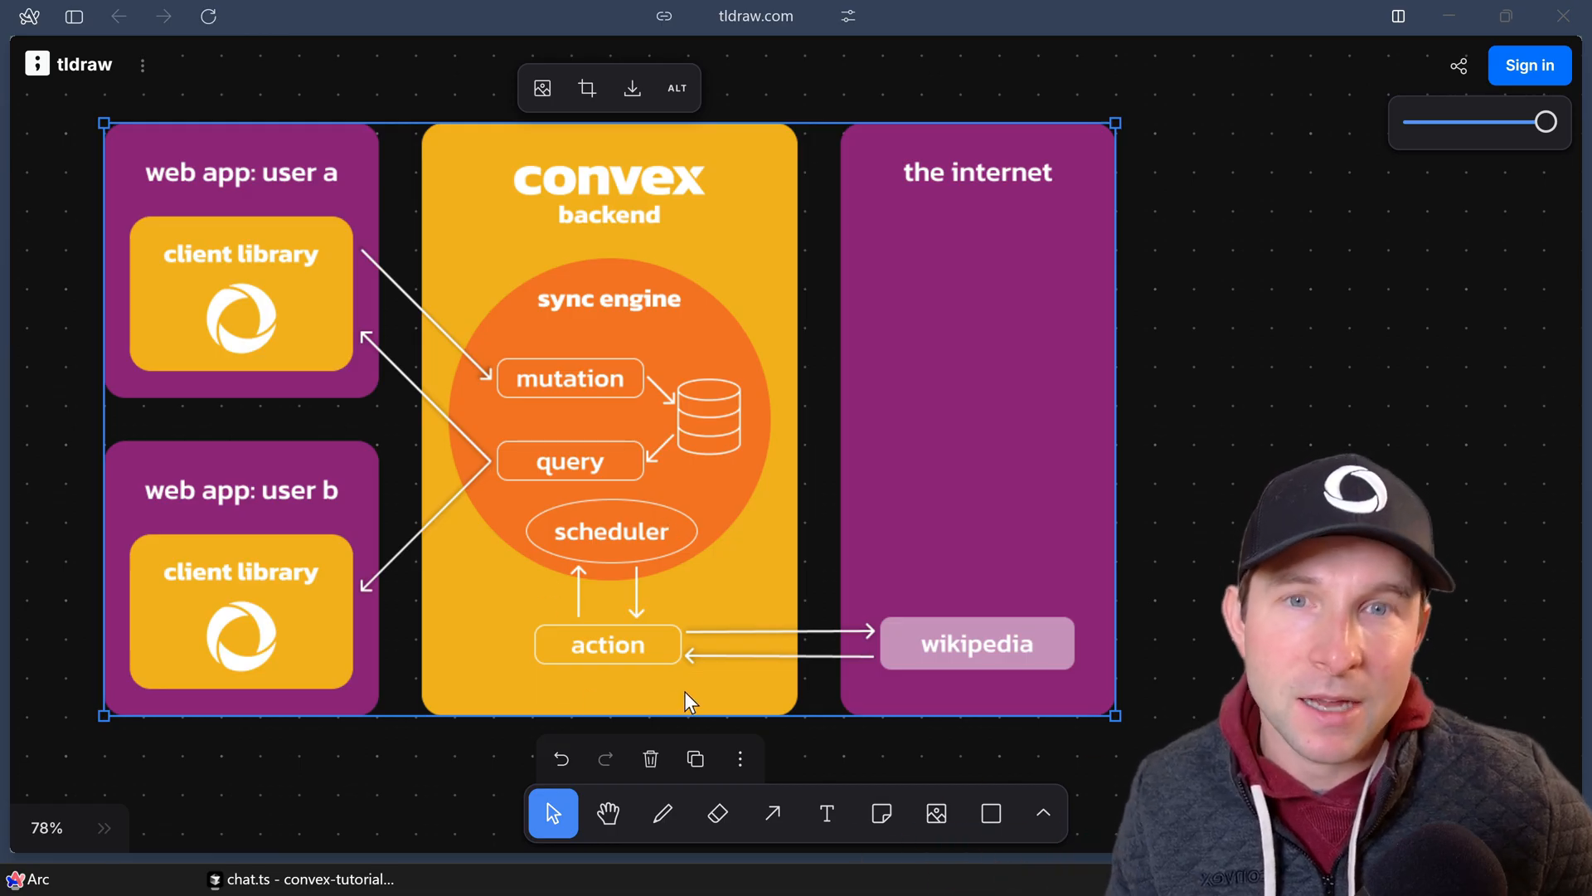
{"action": "mouse_move", "coordinate": [717, 667]}
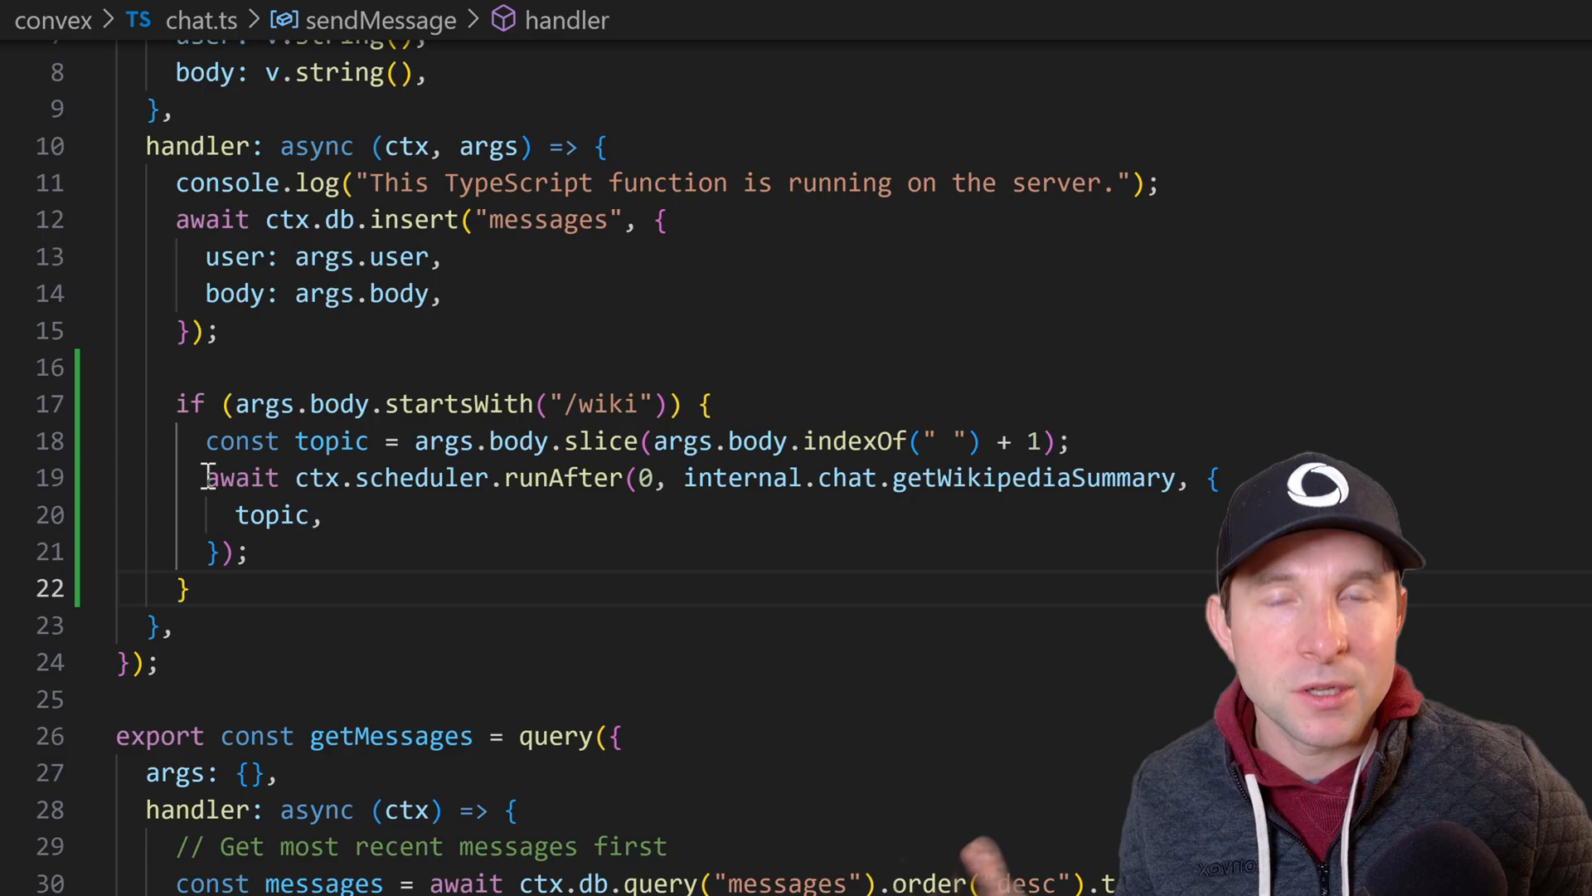
Highlight the runAfter block before adding the comment and thrown 'whoops some error'
{"action": "left_click_drag", "start_coordinate": [206, 478], "coordinate": [251, 551]}
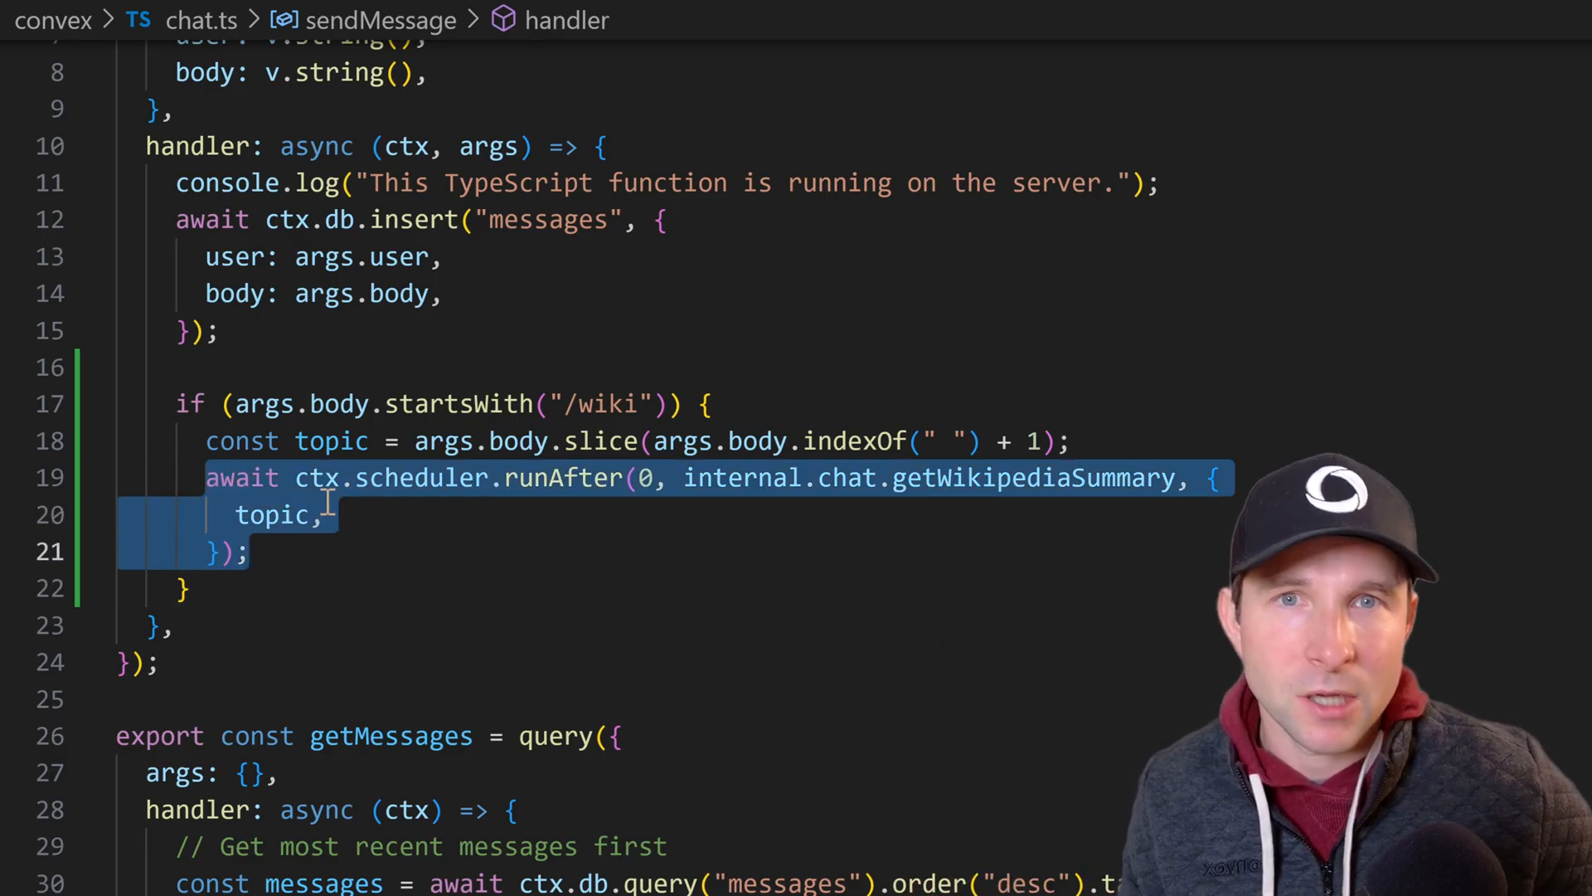
{"action": "mouse_move", "coordinate": [453, 574]}
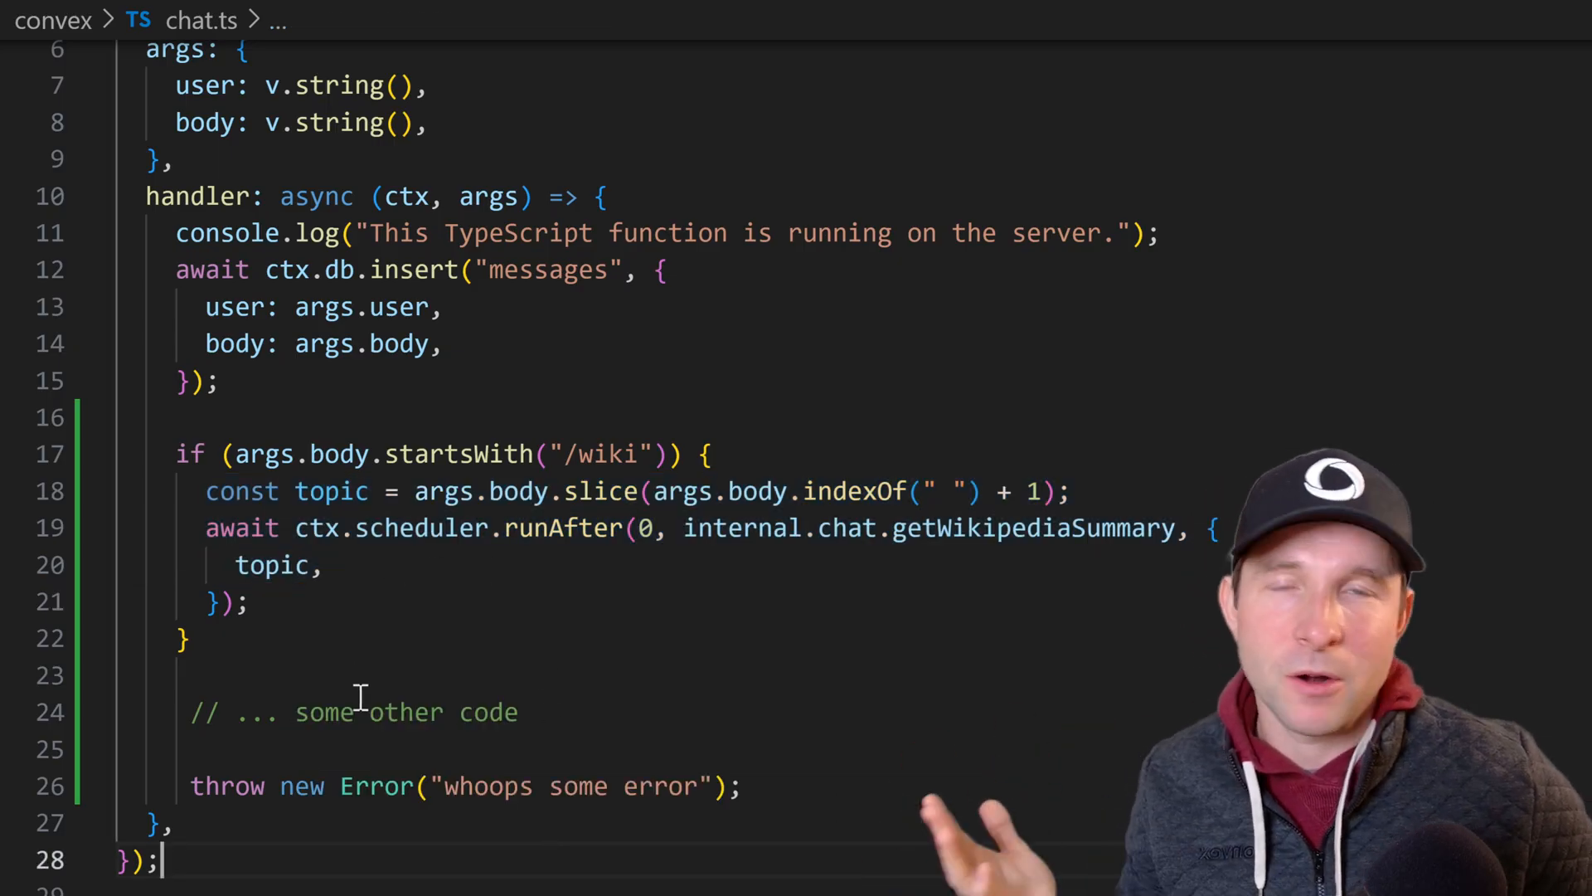
{"action": "mouse_move", "coordinate": [327, 695]}
{"action": "type", "text": "ctx.runMutation"}
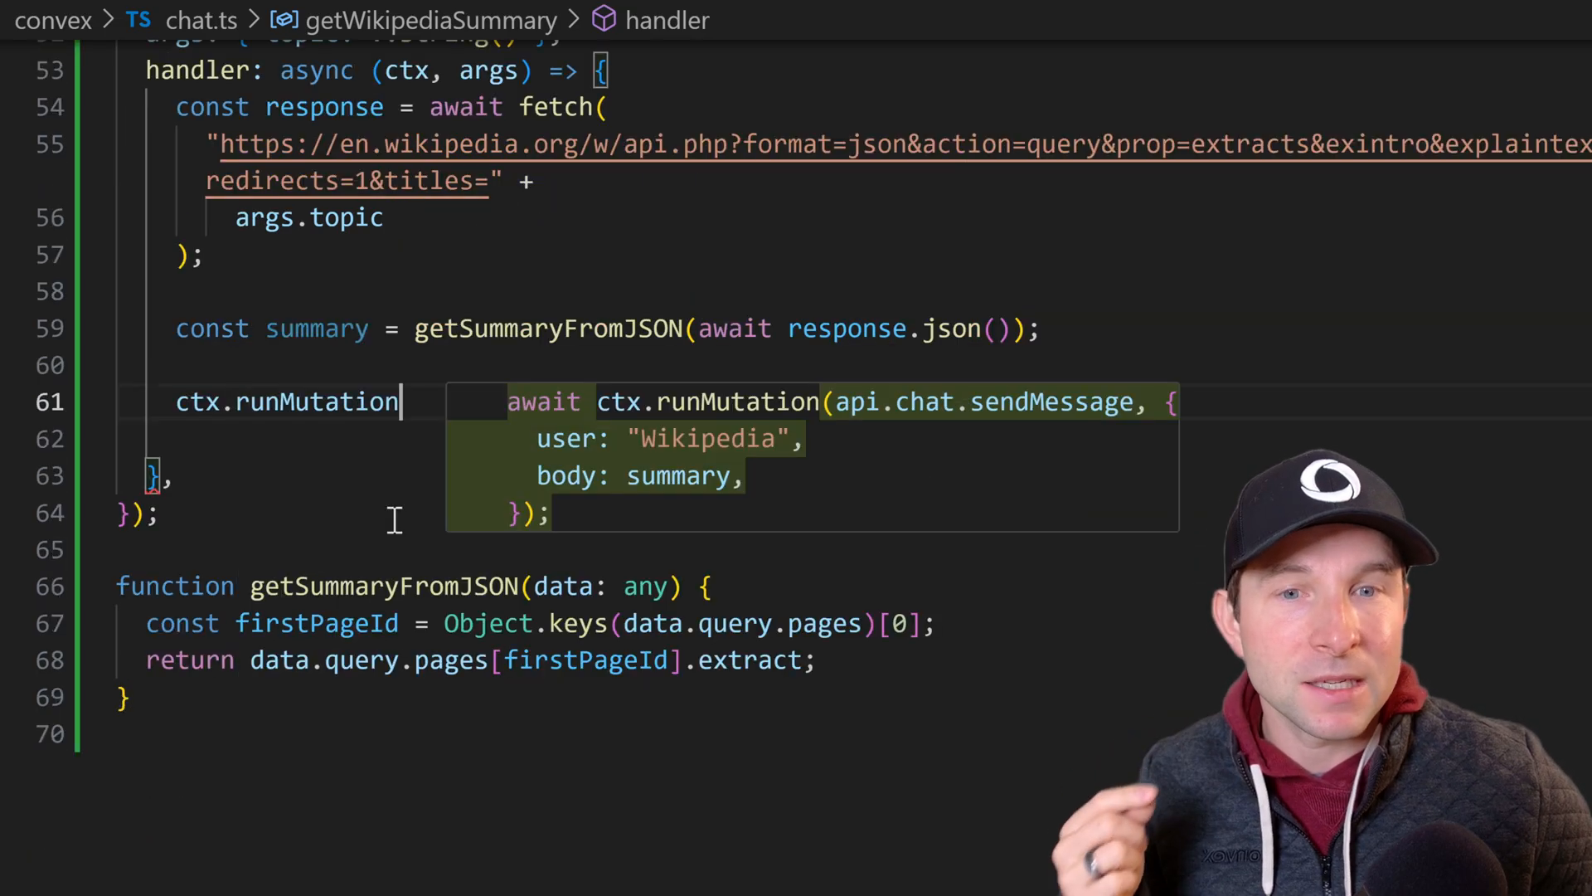
Accept the ctx.runMutation(api.chat.sendMessage) suggestion posting the summary from Wikipedia
{"action": "key", "text": "Tab"}
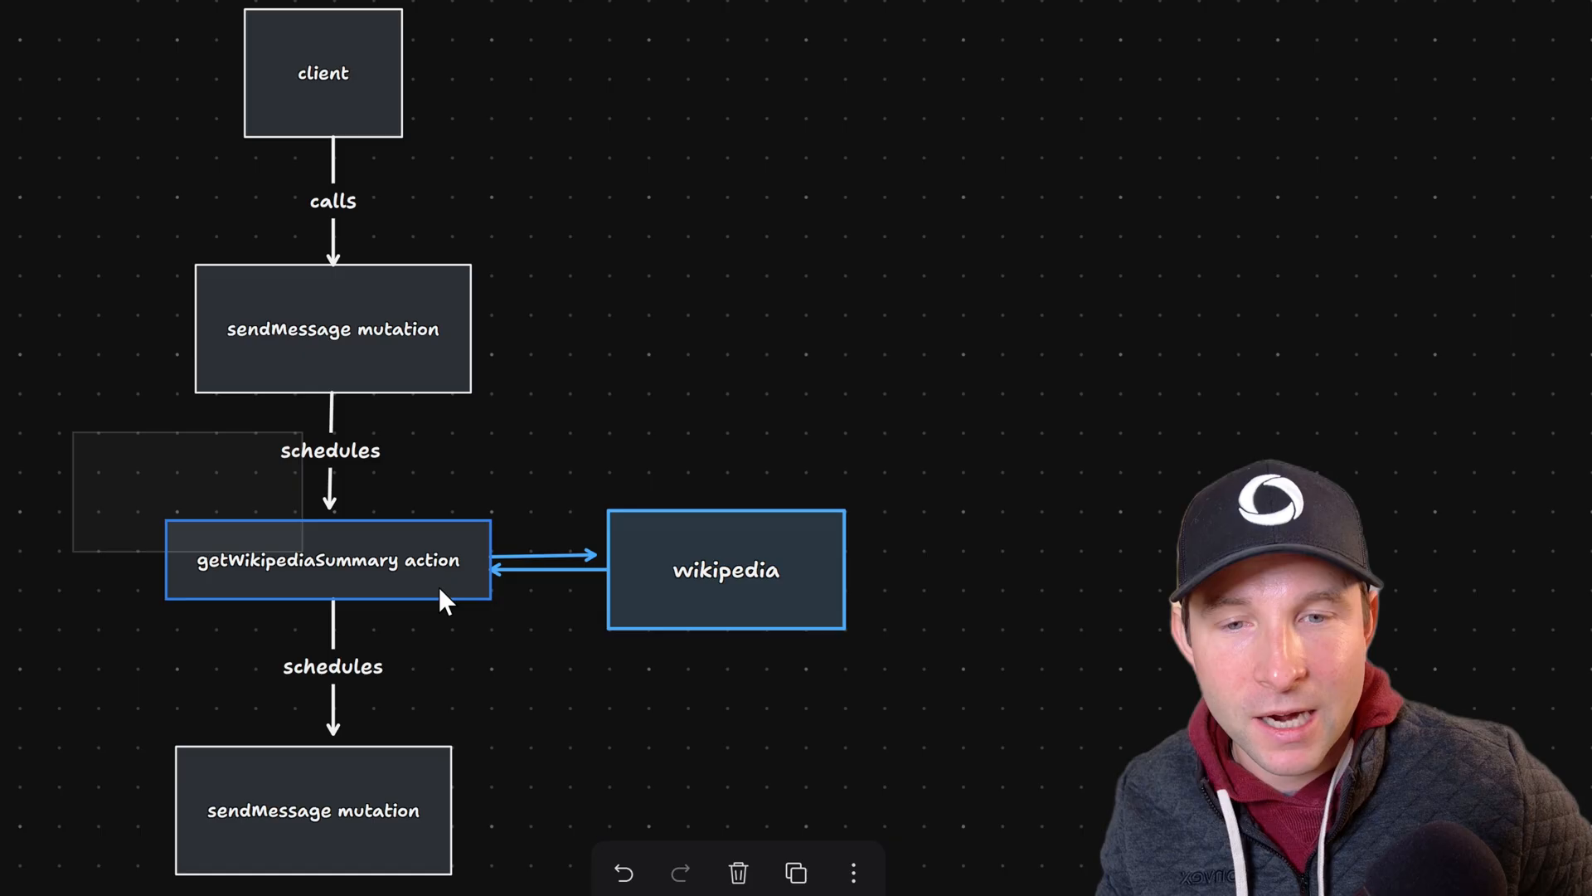
{"action": "left_click", "coordinate": [727, 571]}
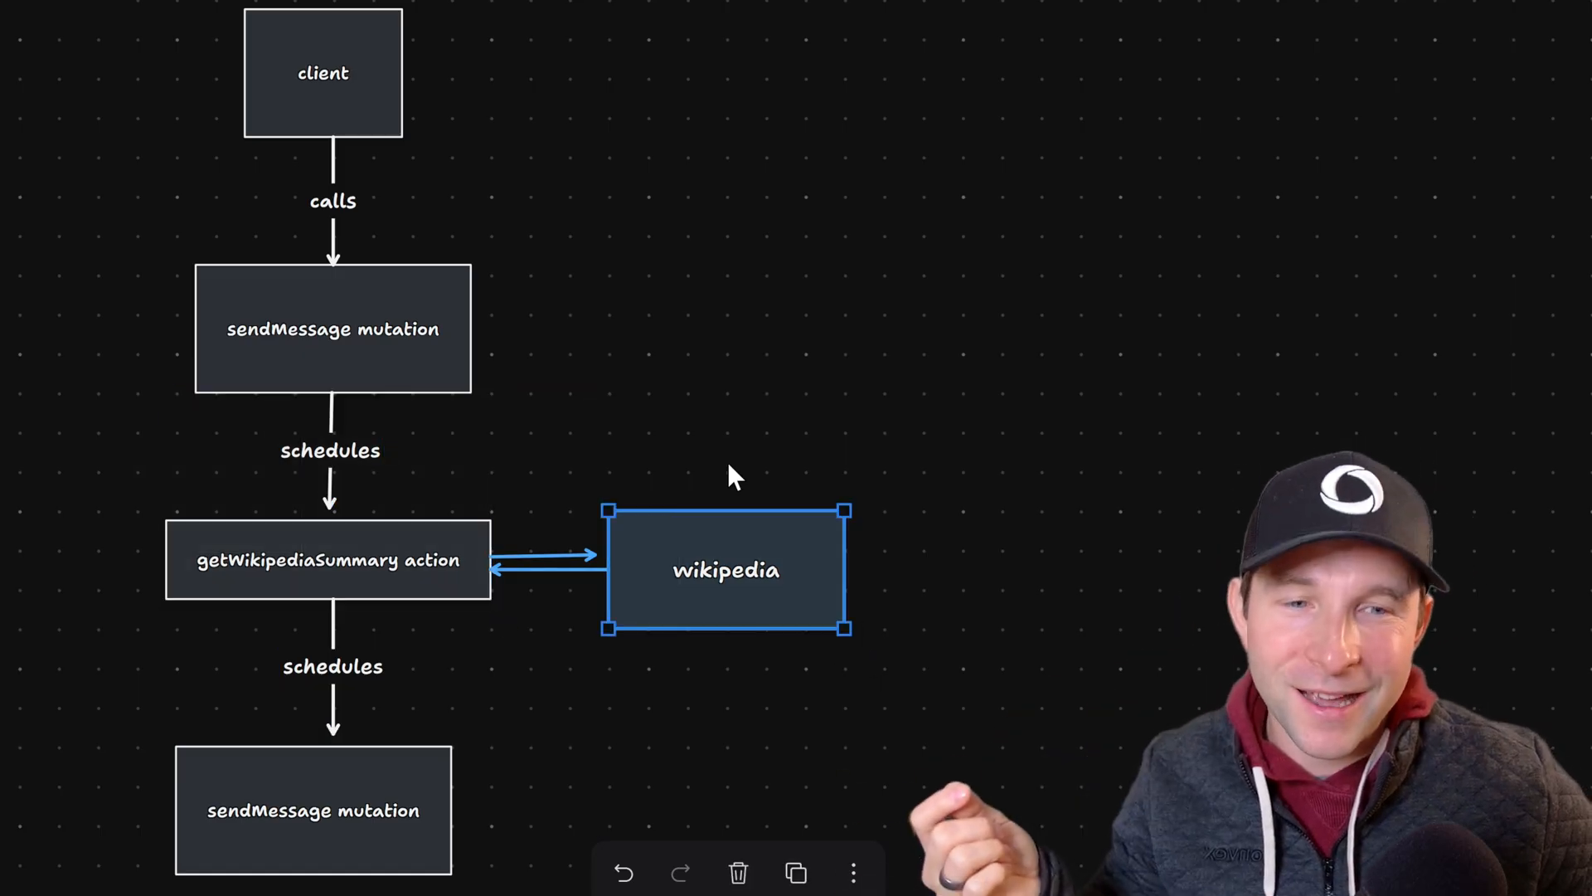